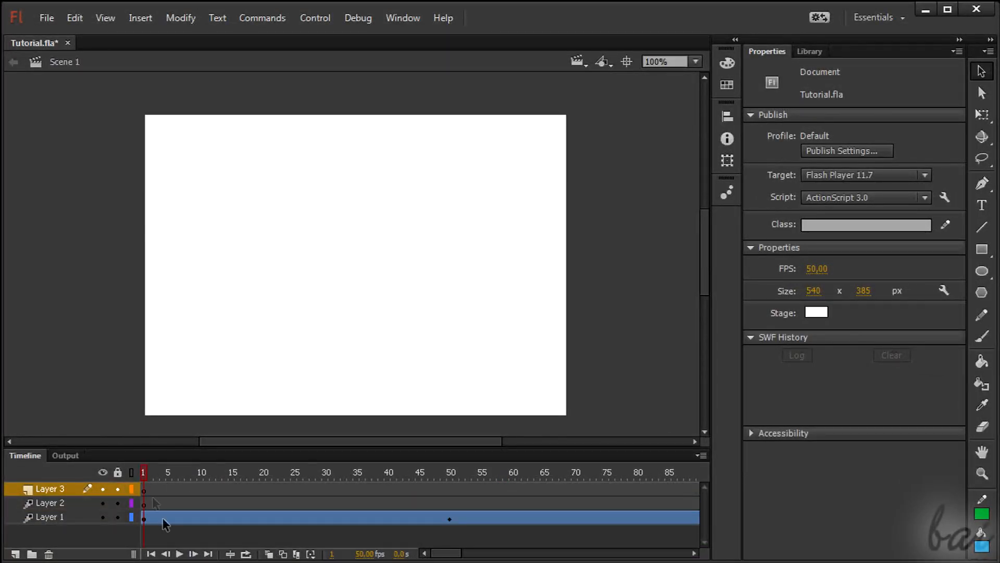
Step: Play the finished green arrow animation through to frame 150, then stop it
click(180, 554)
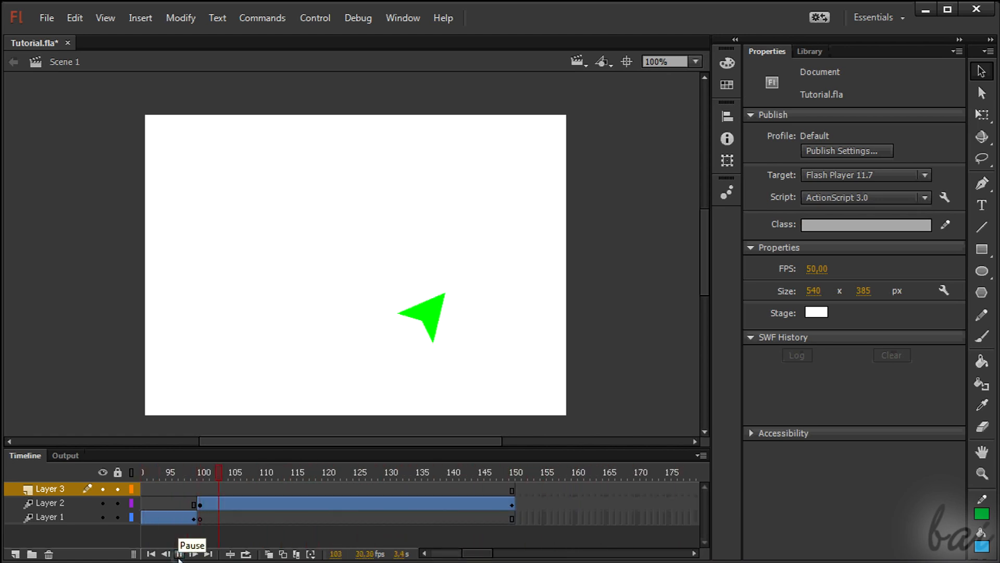
click(180, 554)
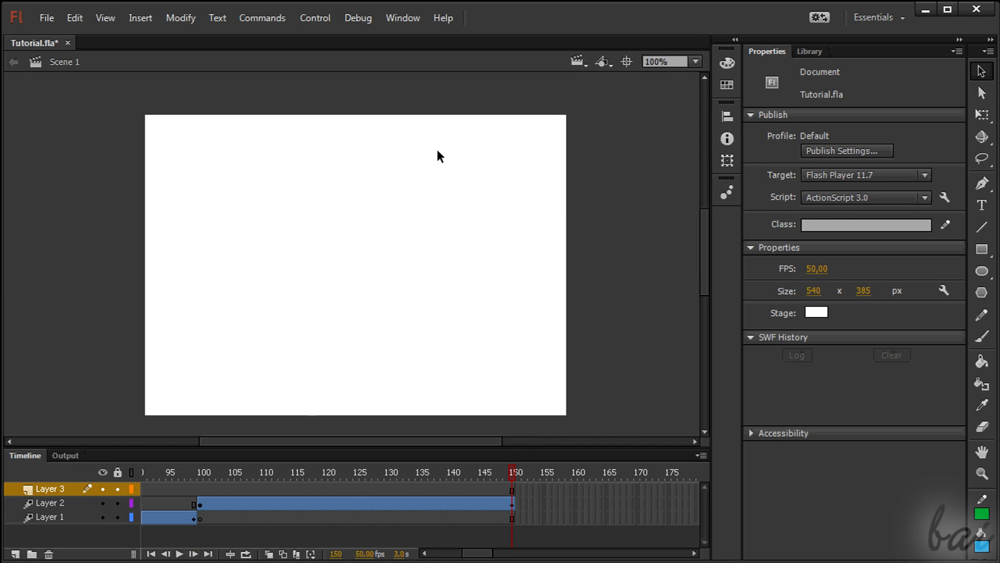
mouse_move(374, 293)
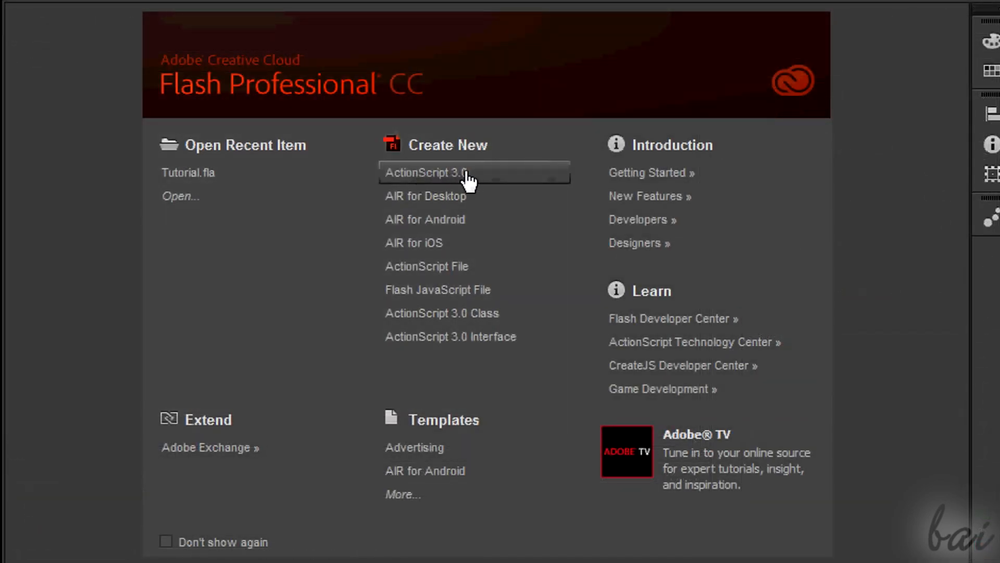
Step: Create a new ActionScript 3.0 document at 540 × 385 pixels from the File menu
click(66, 25)
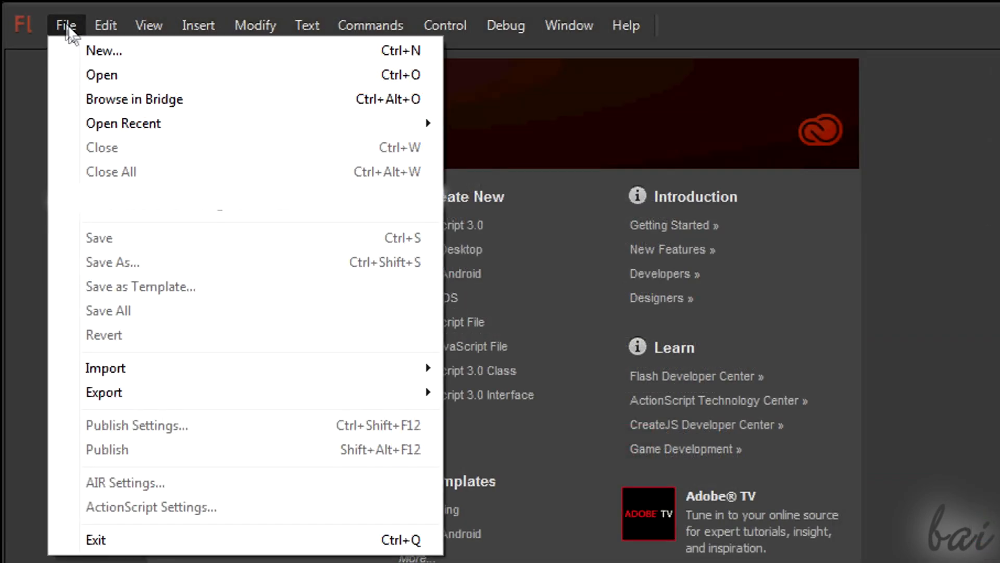
click(103, 50)
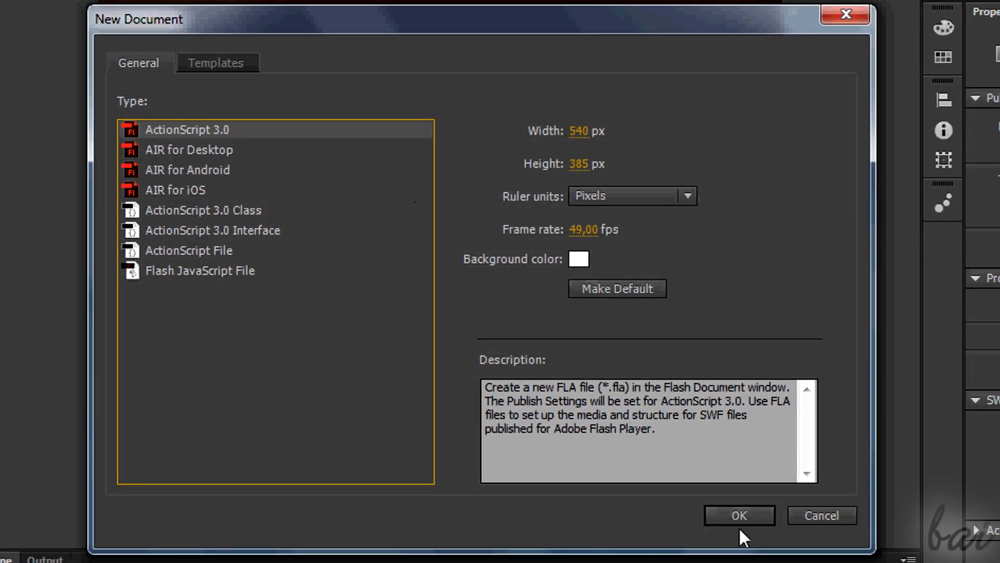
click(739, 514)
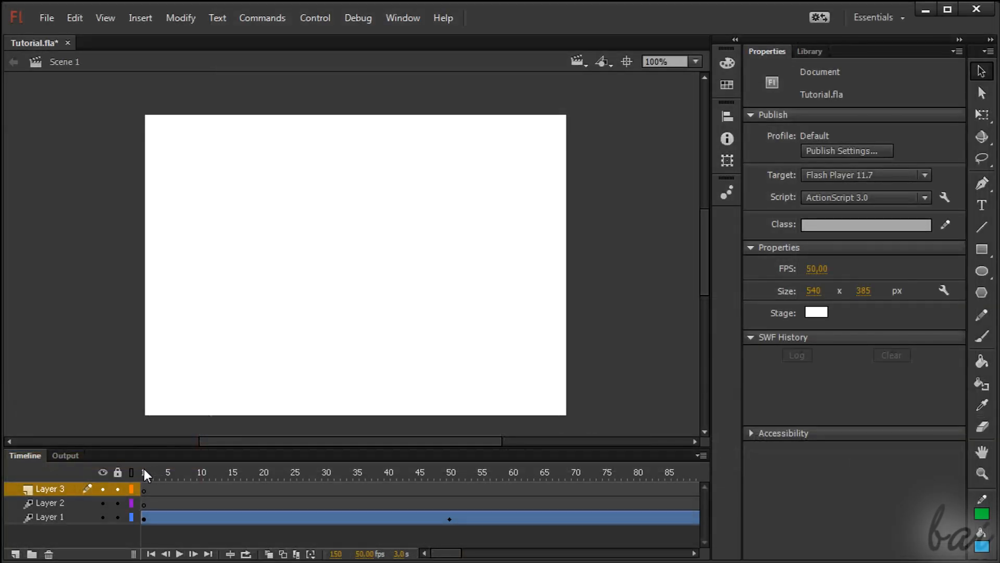
click(182, 472)
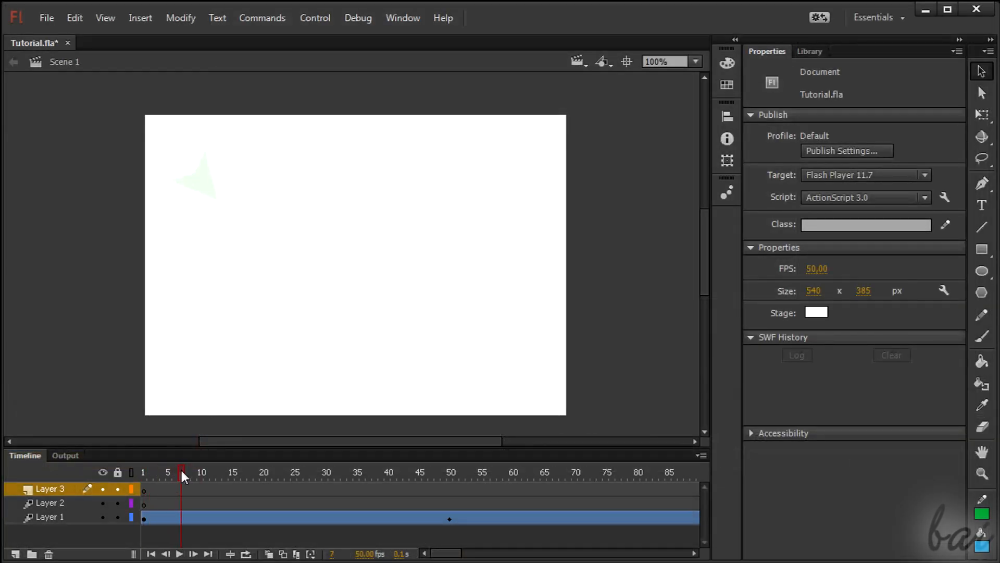
click(445, 472)
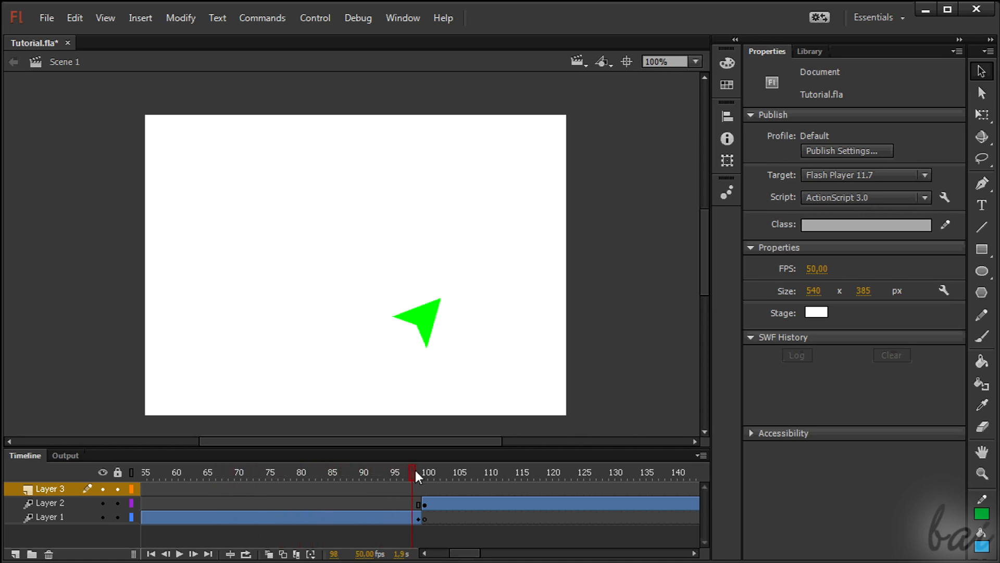
drag(413, 472, 530, 472)
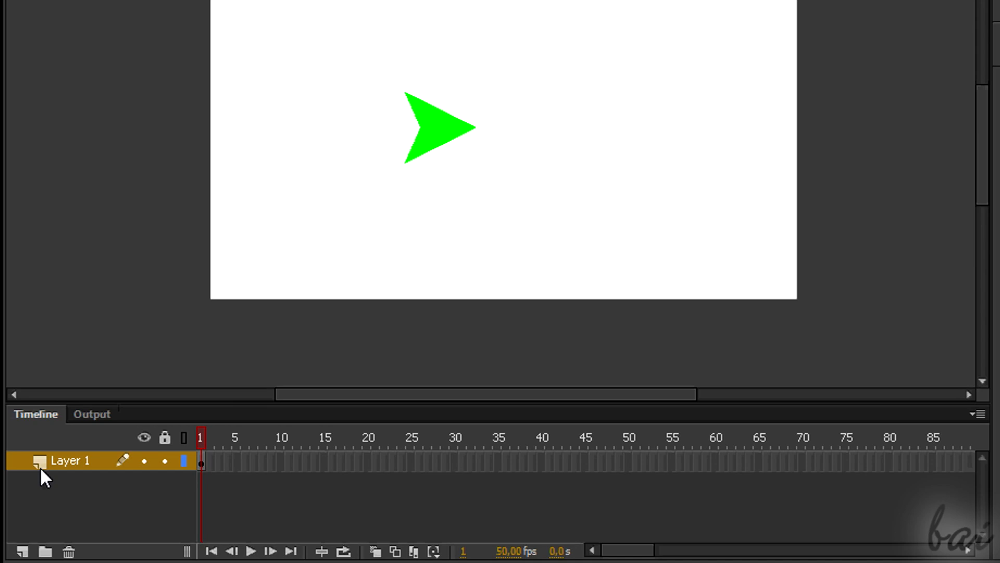
mouse_move(43, 474)
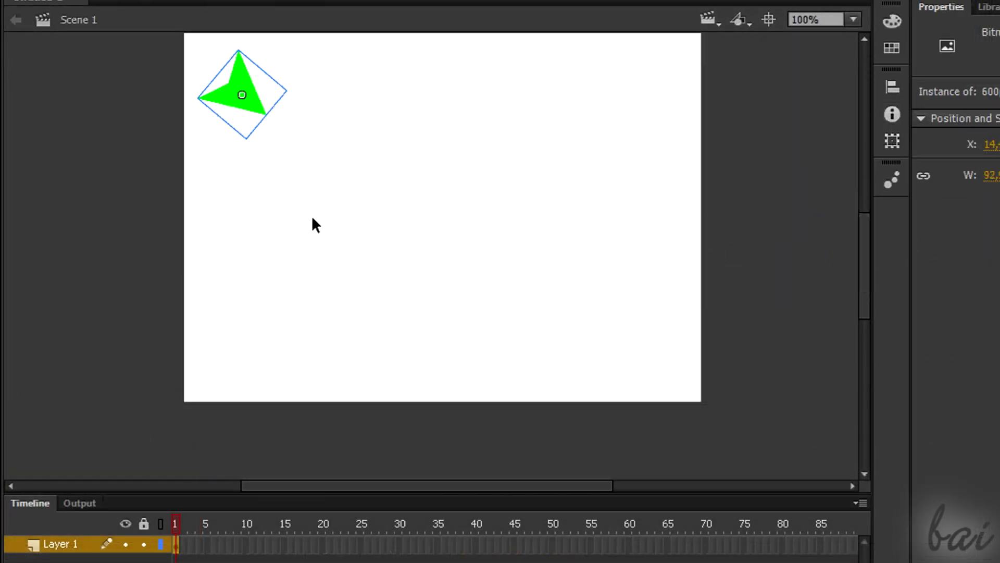
Step: Choose Create Motion Tween from the green arrow's context menu
right_click(258, 108)
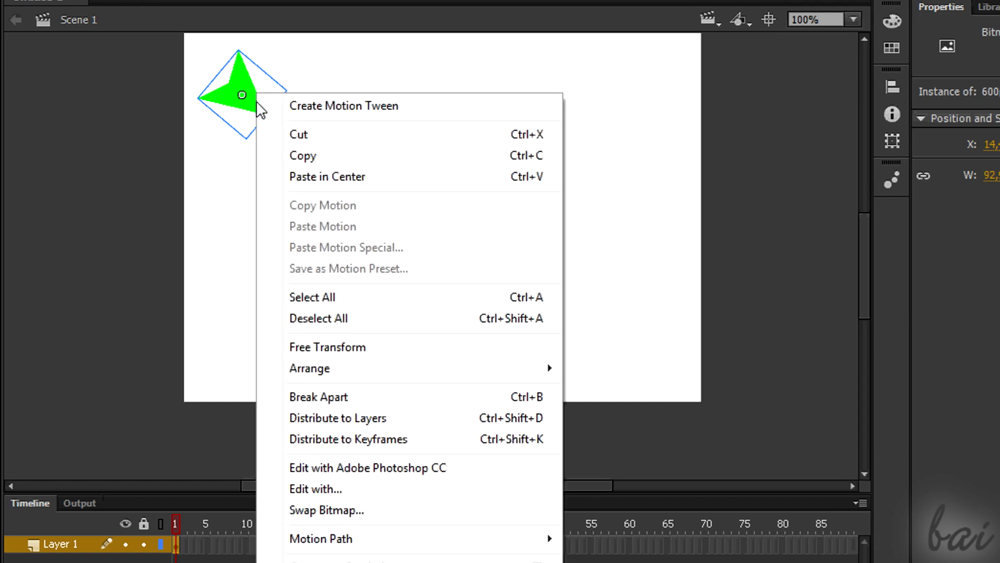
mouse_move(364, 105)
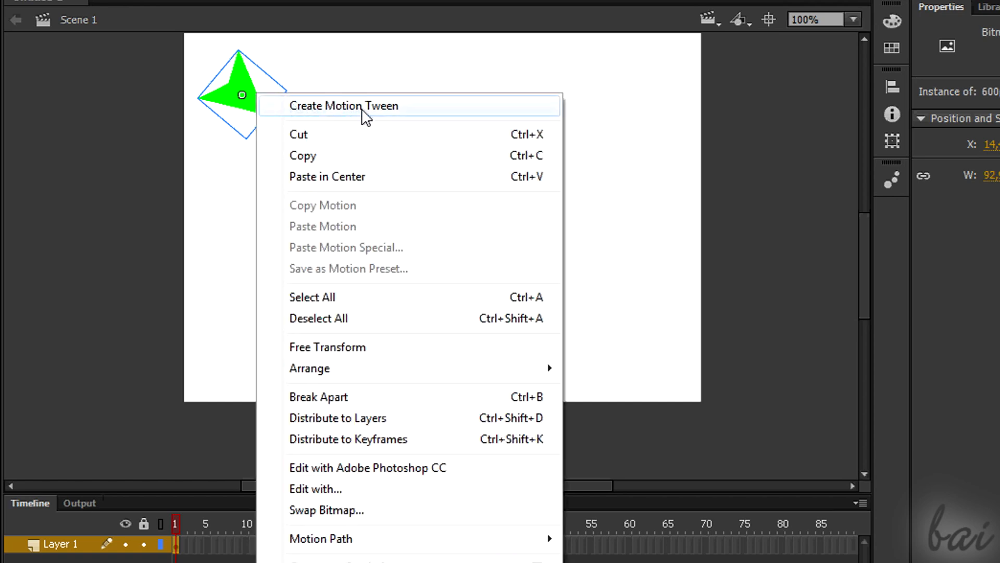
click(344, 105)
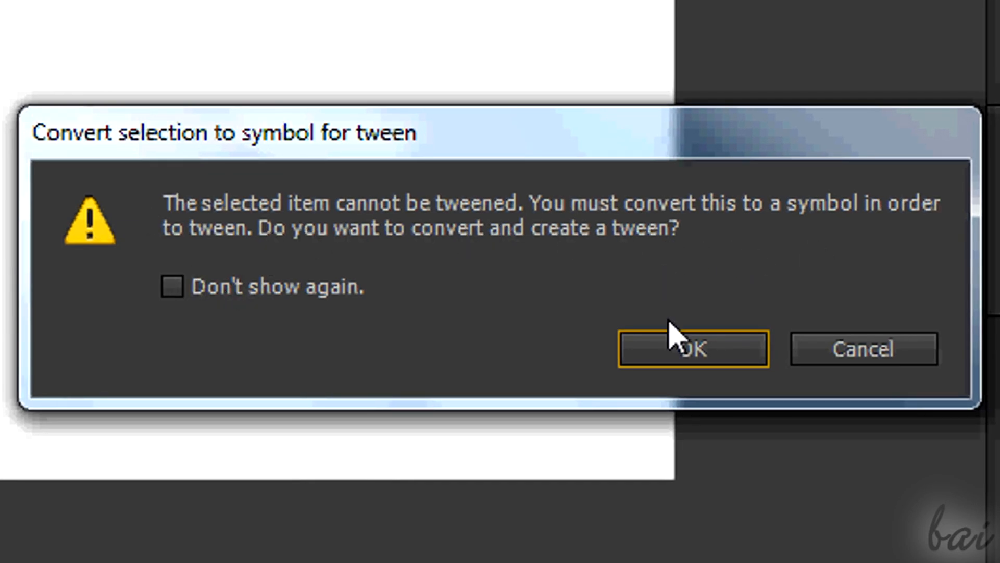
Step: Confirm converting the arrow to a symbol, giving Layer 1 a 50-frame tween
click(691, 349)
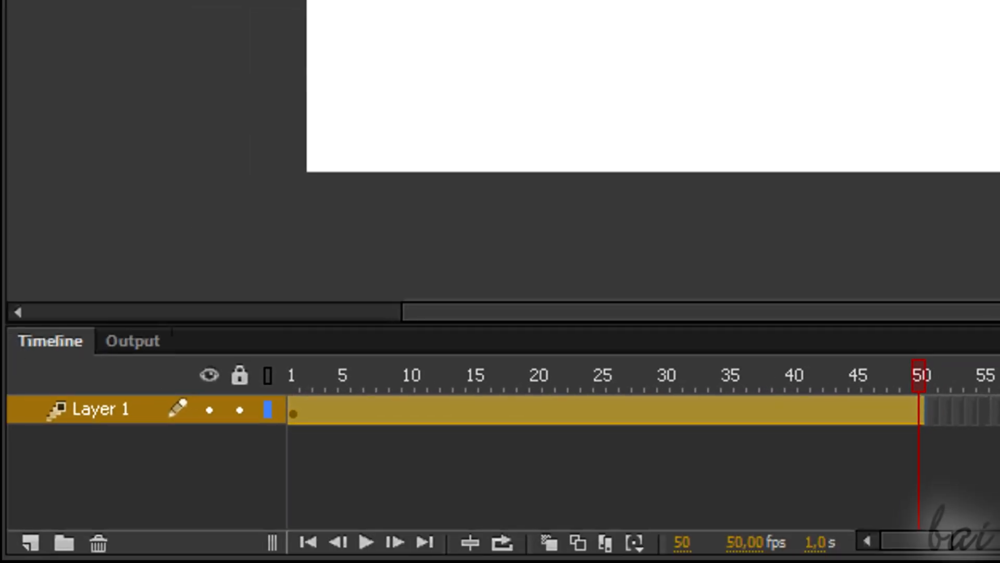
mouse_move(494, 32)
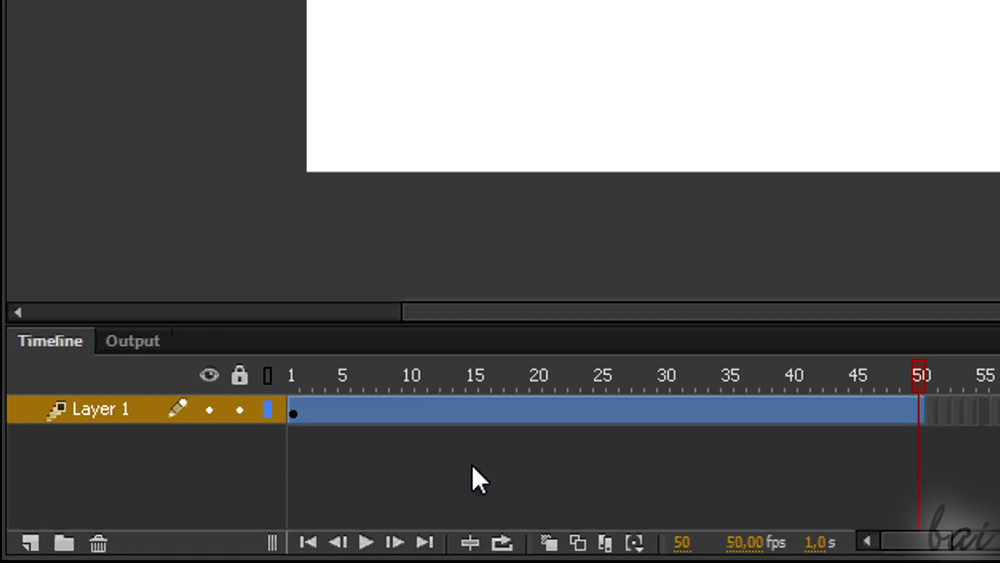
mouse_move(931, 448)
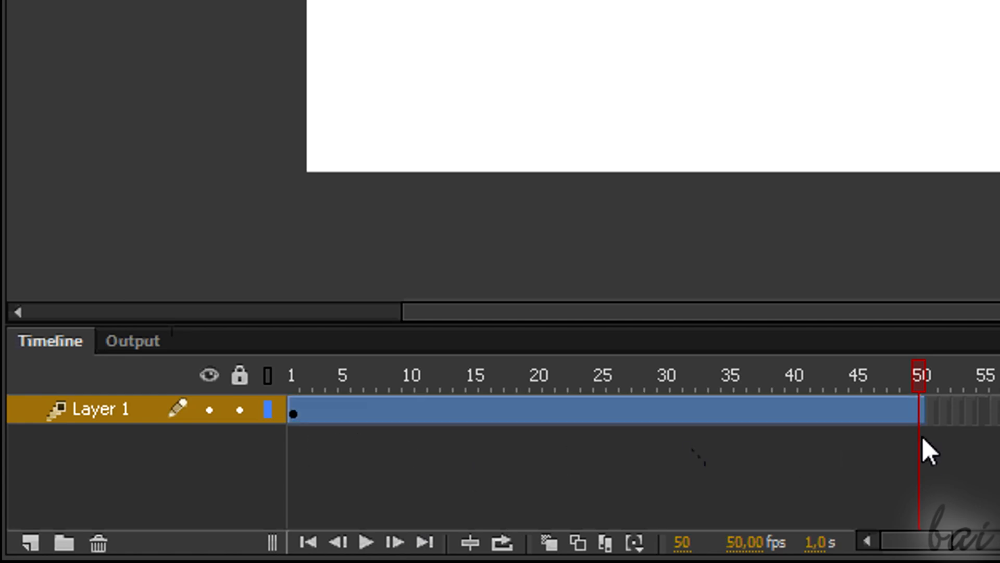
mouse_move(823, 474)
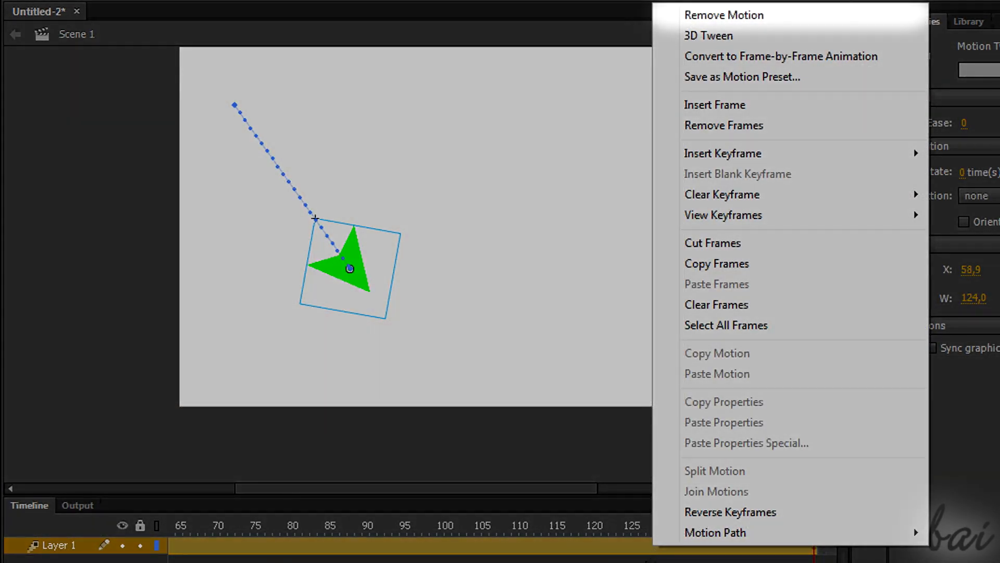
mouse_move(752, 153)
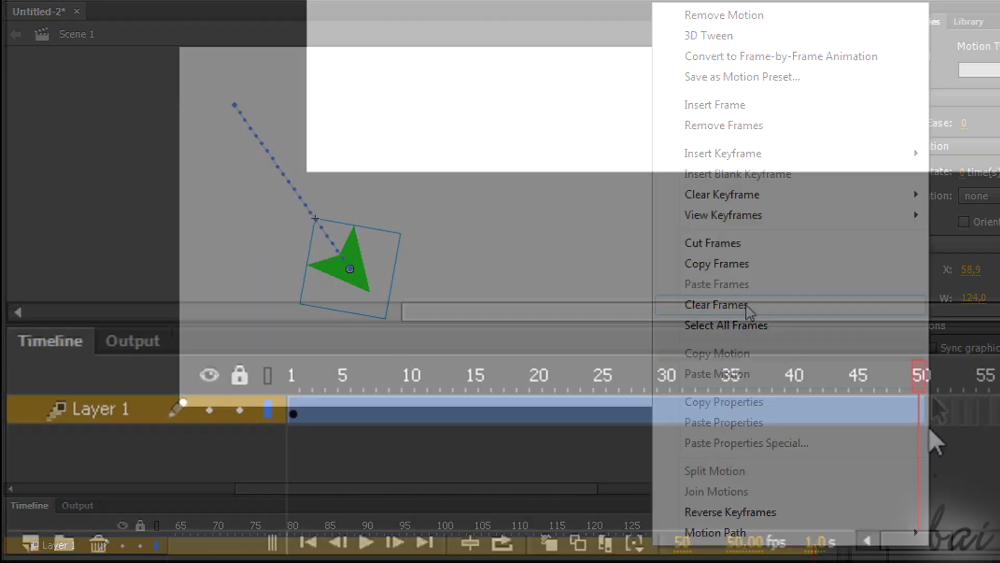
click(715, 304)
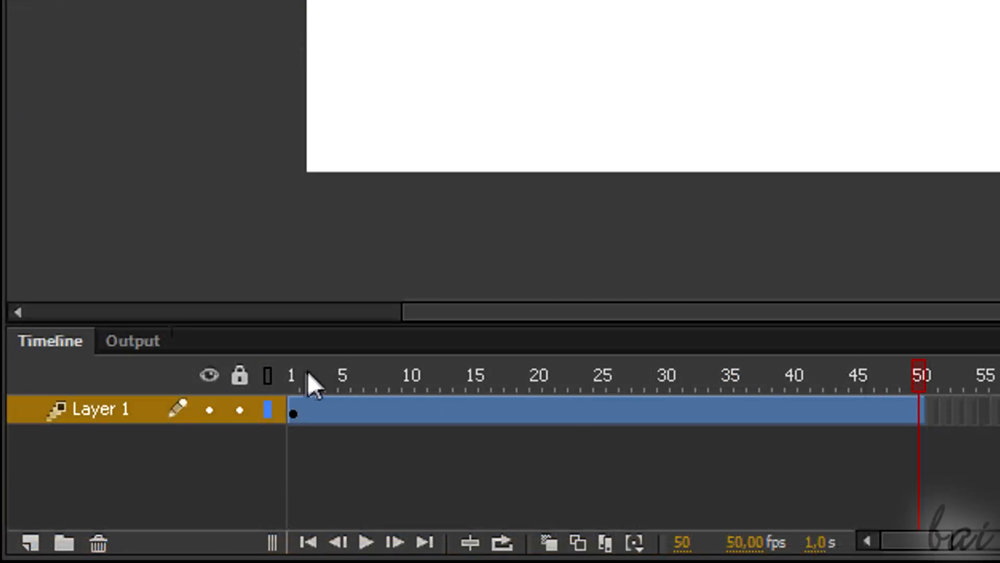
mouse_move(931, 399)
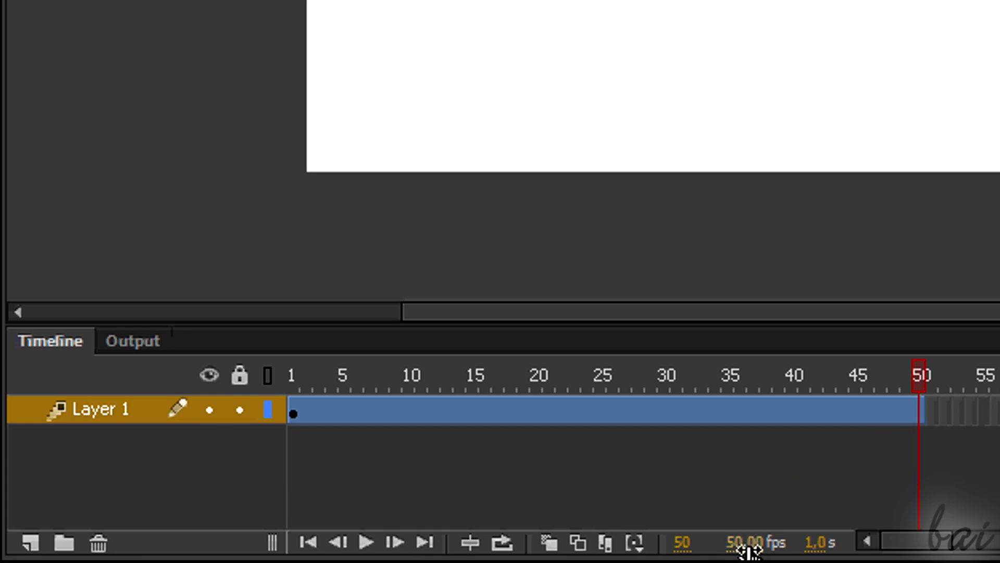
mouse_move(752, 542)
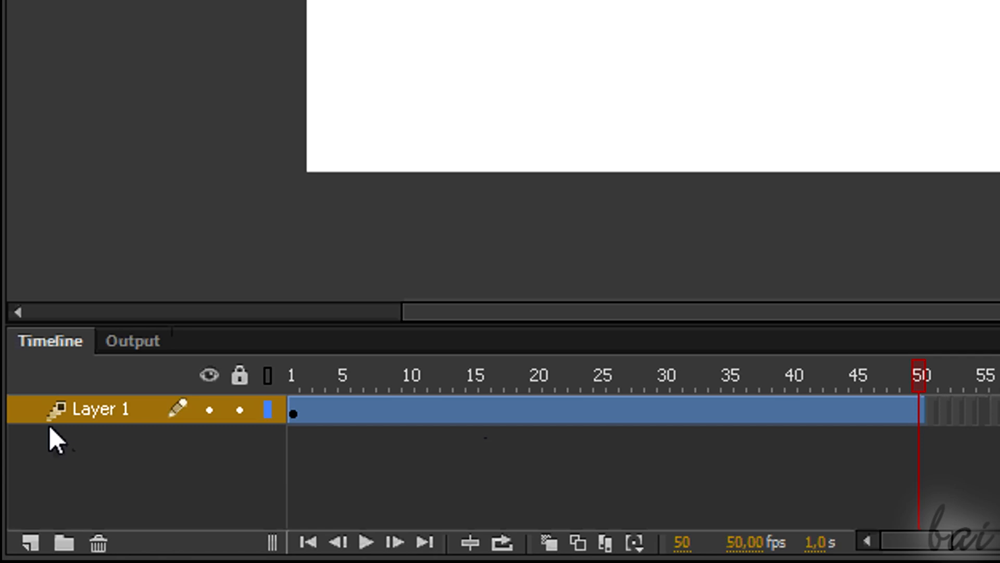
mouse_move(54, 434)
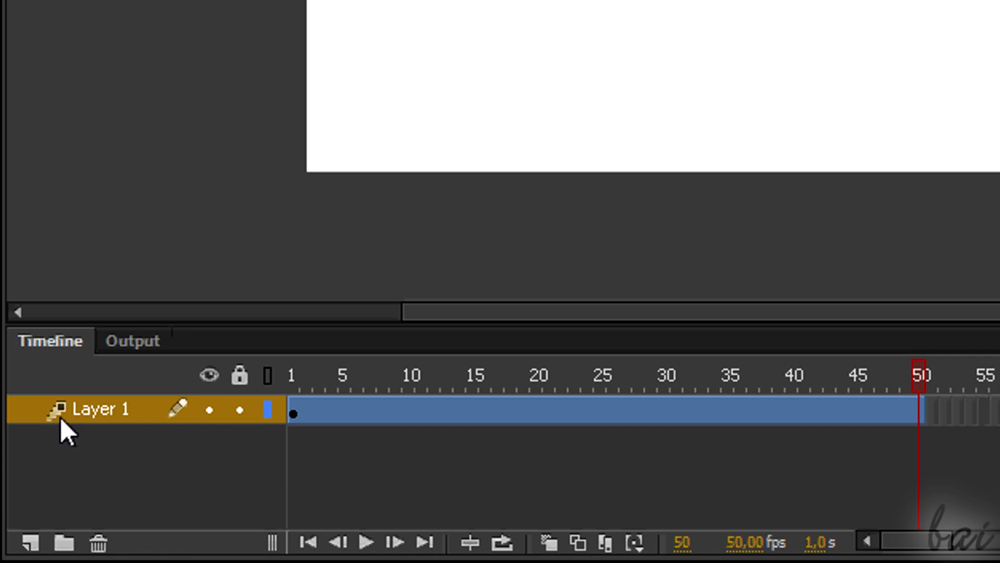
mouse_move(507, 268)
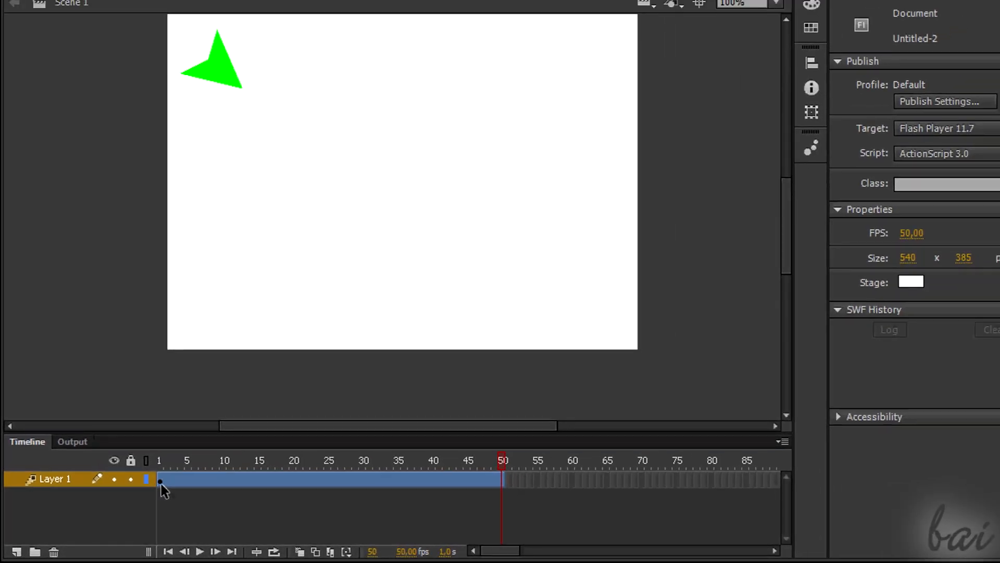
Step: Drag the arrow down-right toward the lower middle at frame 50, forming a diagonal path
click(216, 67)
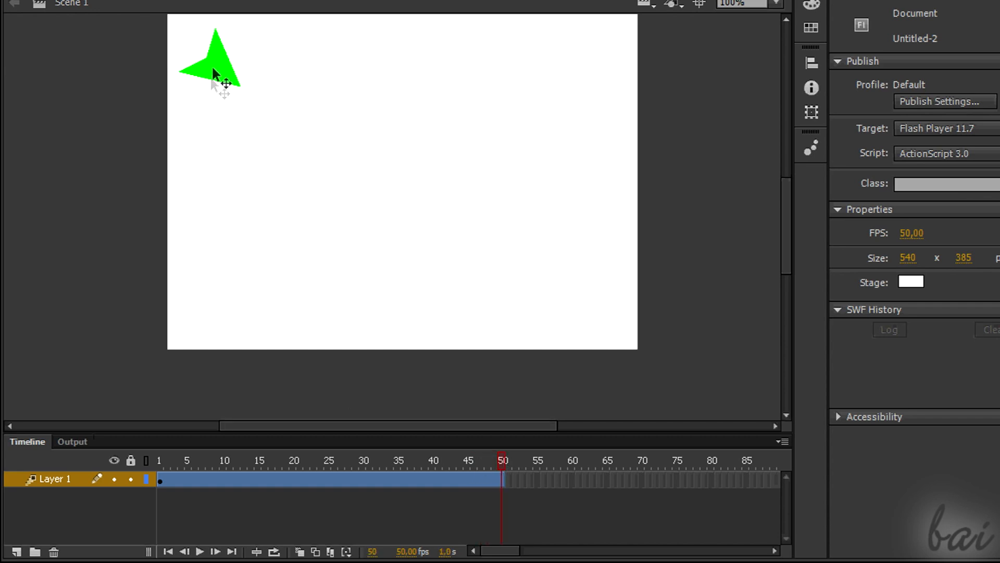
drag(211, 68, 303, 204)
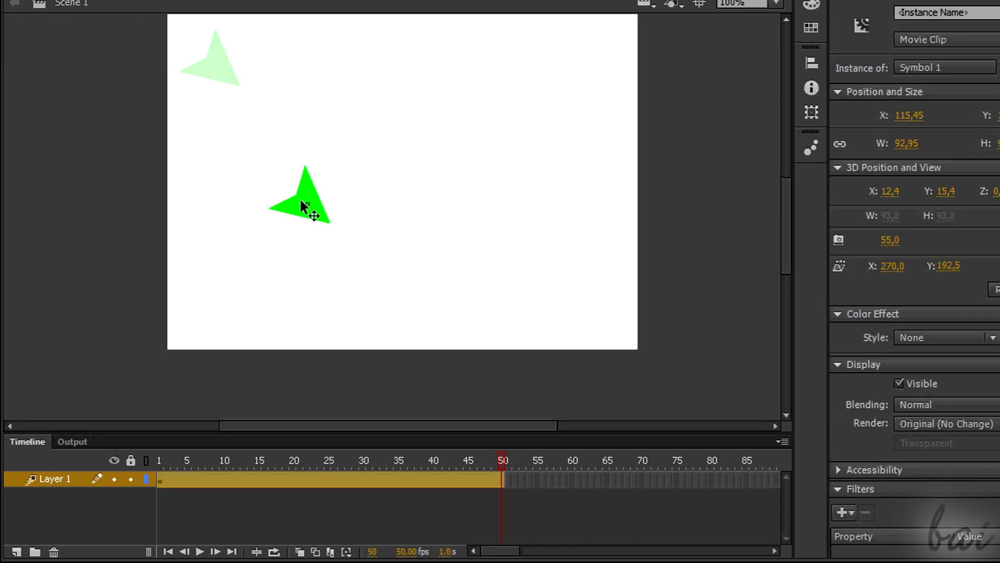
drag(305, 207, 337, 199)
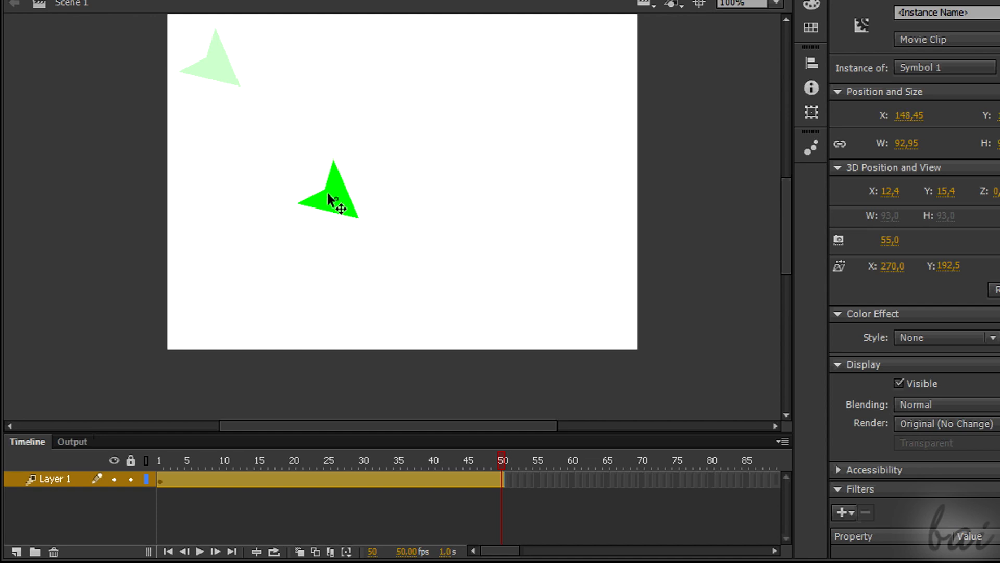
drag(332, 191, 309, 216)
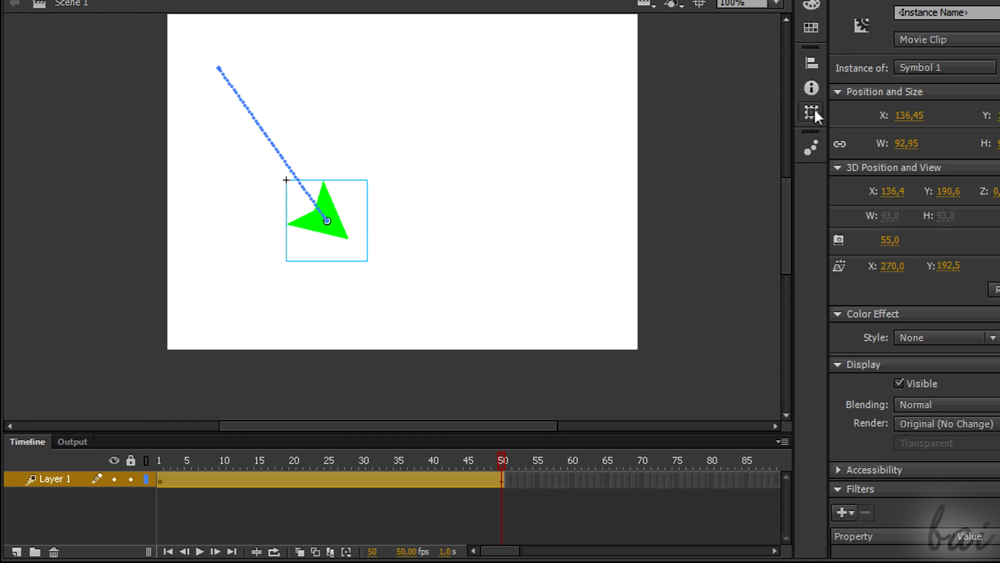
Step: Adjust the arrow's end rotation to 10 degrees and view it halfway along the path
click(811, 113)
text(10)
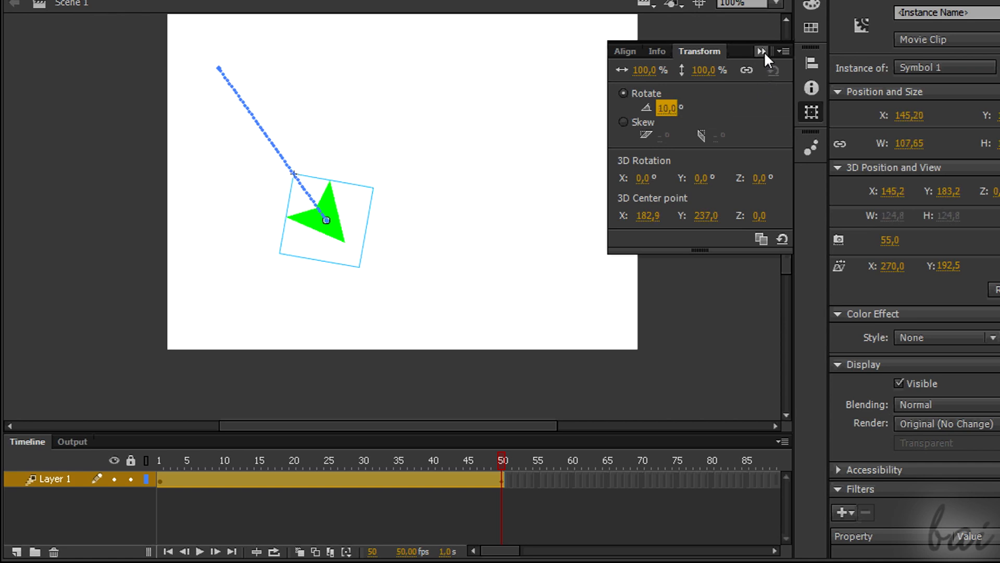
click(761, 51)
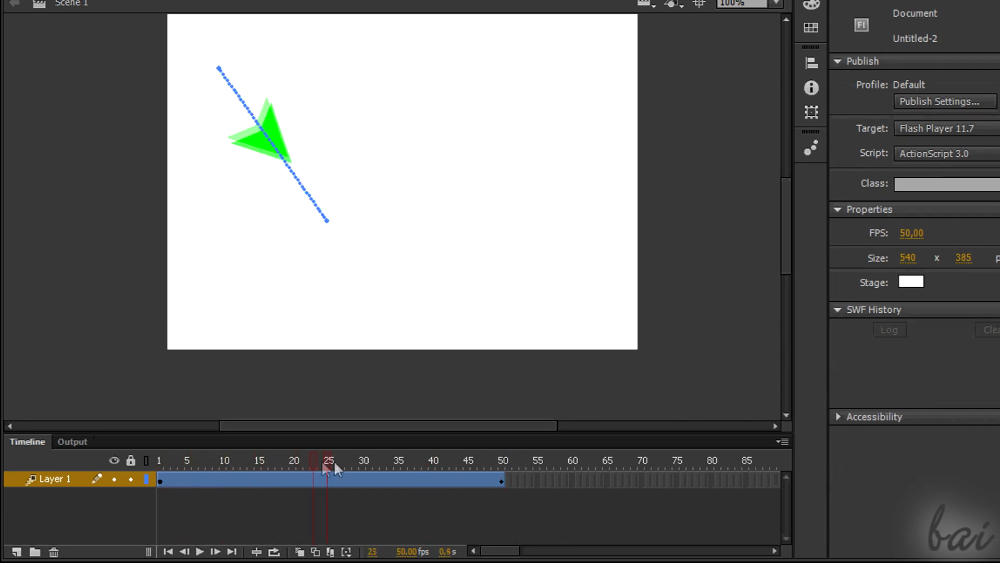
click(176, 460)
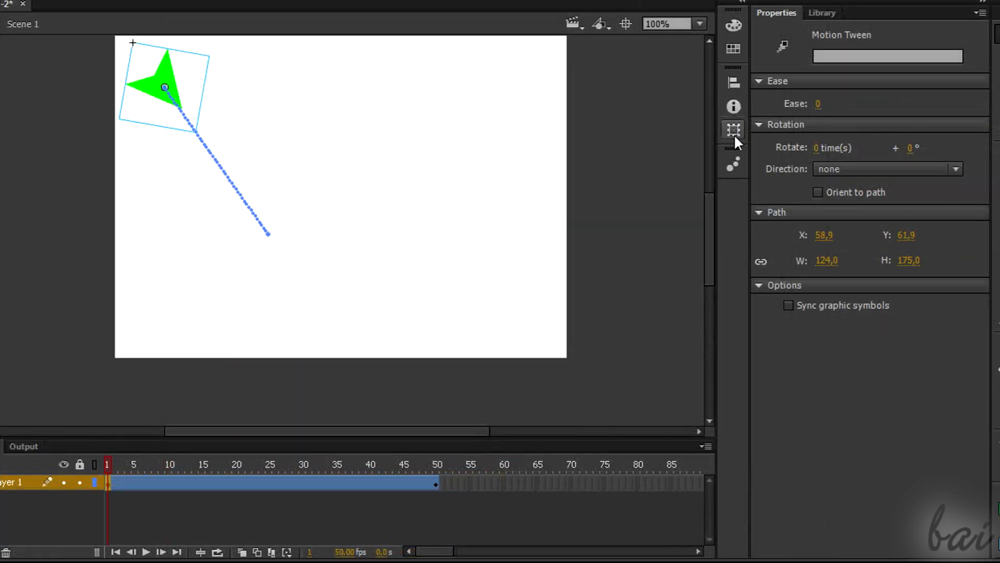
Step: Set the arrow's Color Effect to Alpha at 28% and play the fade-in tween
click(165, 88)
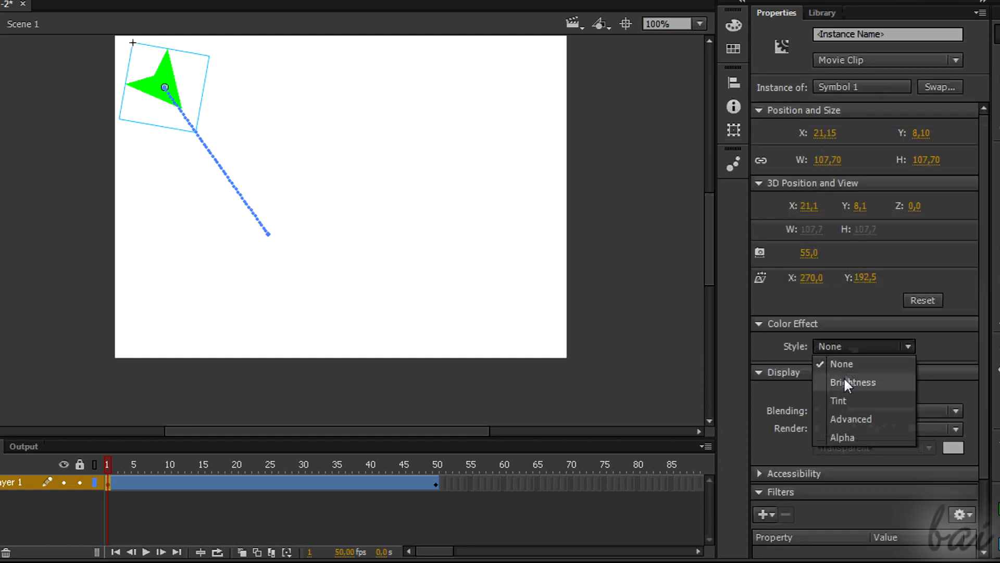
click(842, 437)
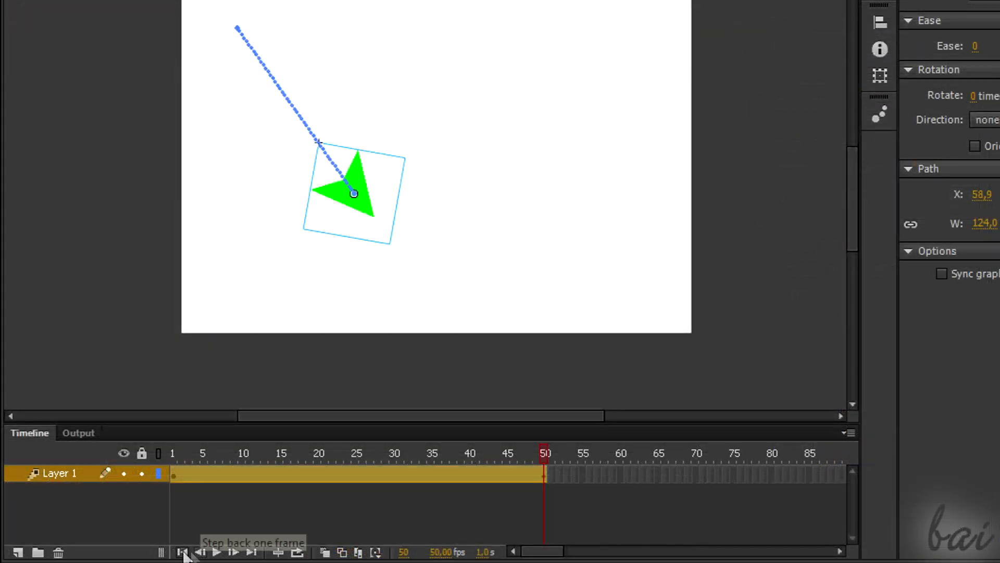
click(216, 552)
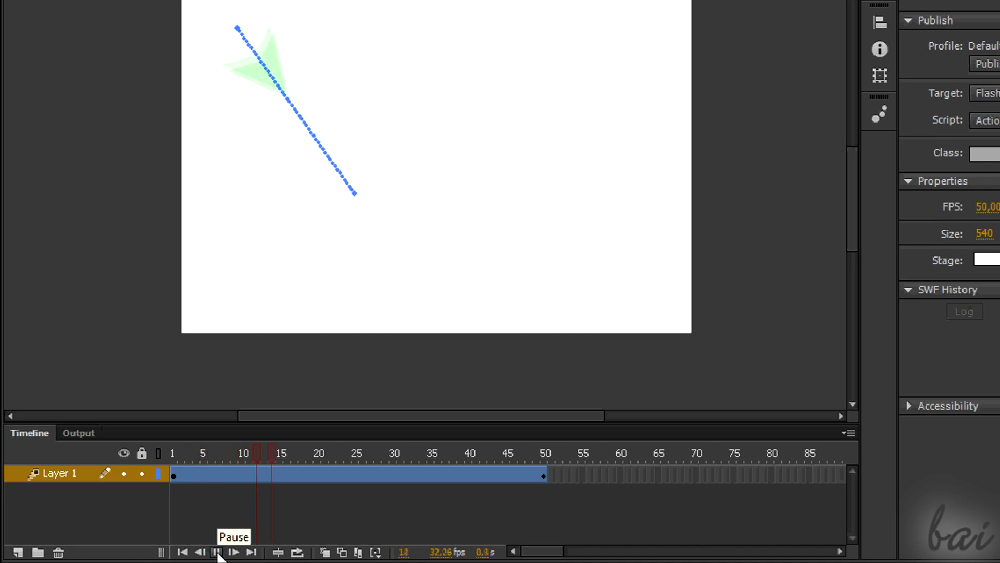
click(216, 552)
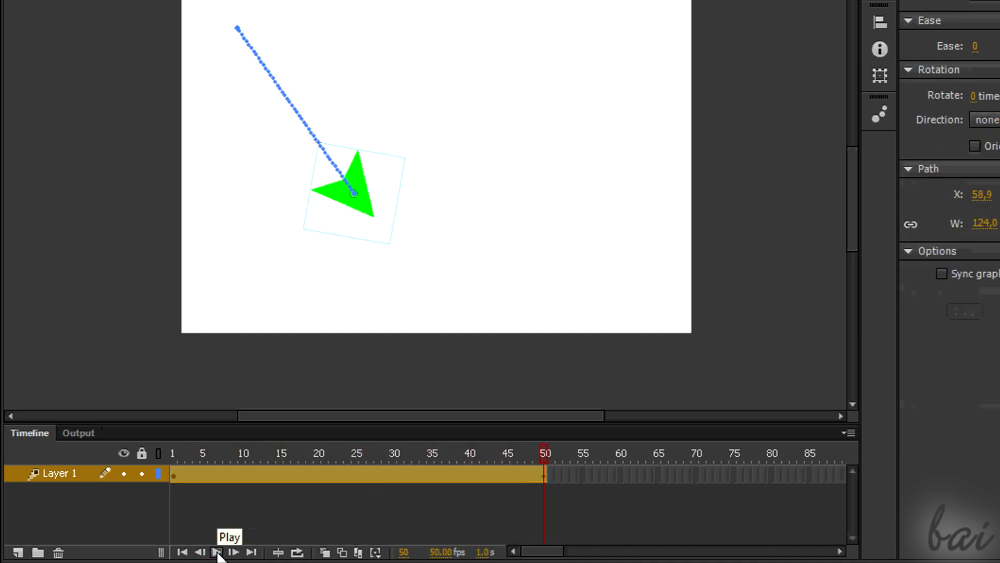
click(215, 552)
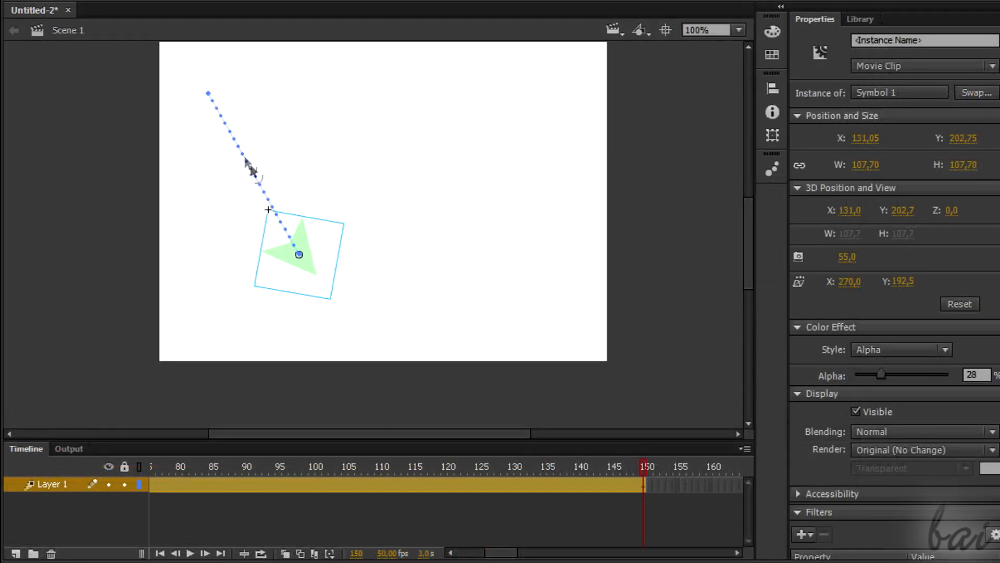
mouse_move(282, 208)
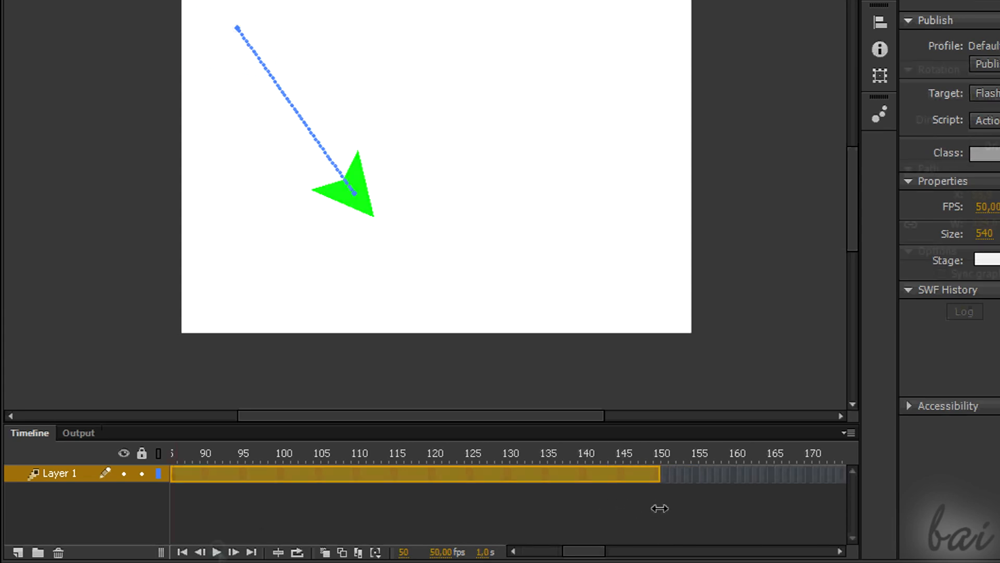
Step: Play back the retimed fading arrow tween, then stop it
click(216, 552)
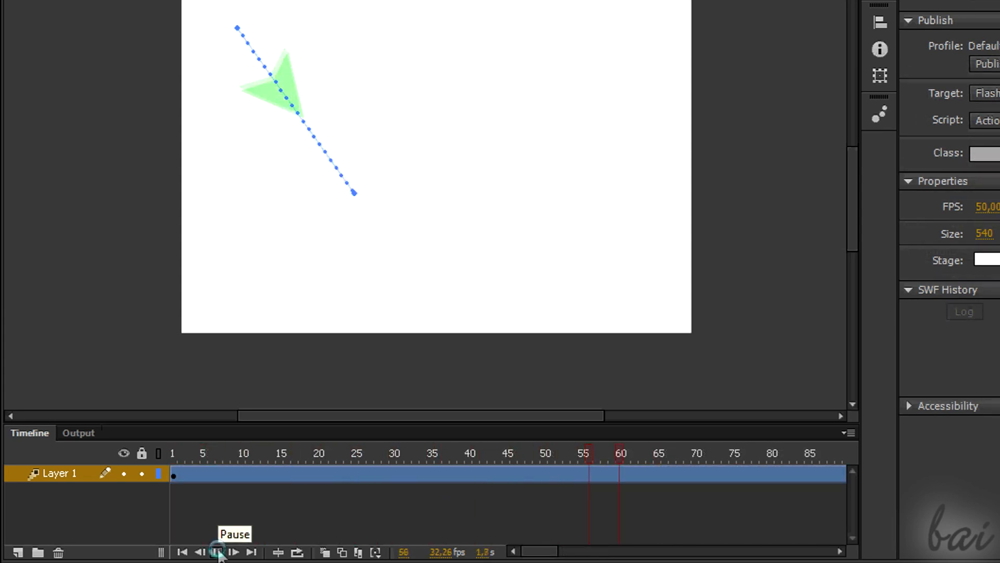
click(234, 552)
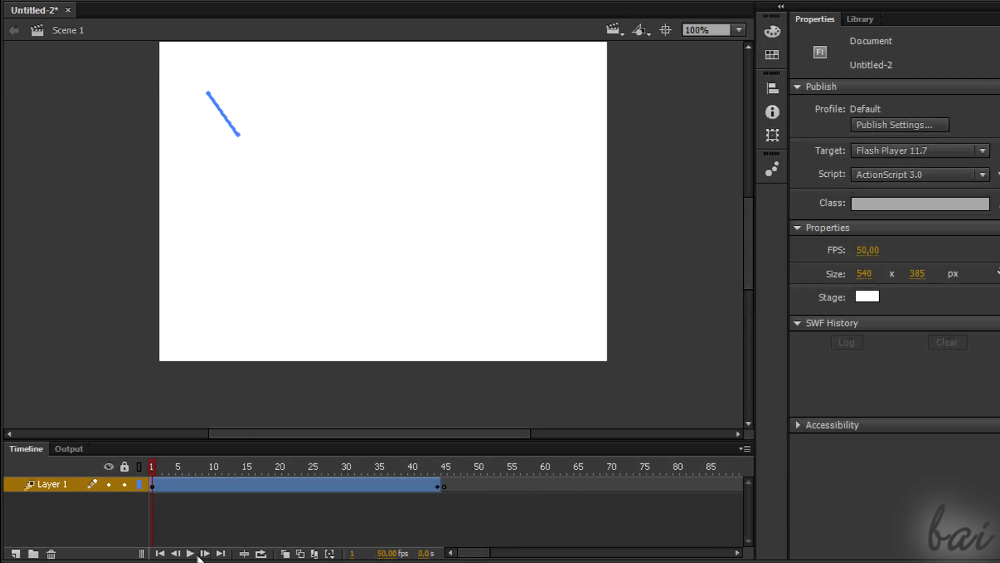
Step: Replay the animation from the start and move the playhead to frame 50
click(190, 553)
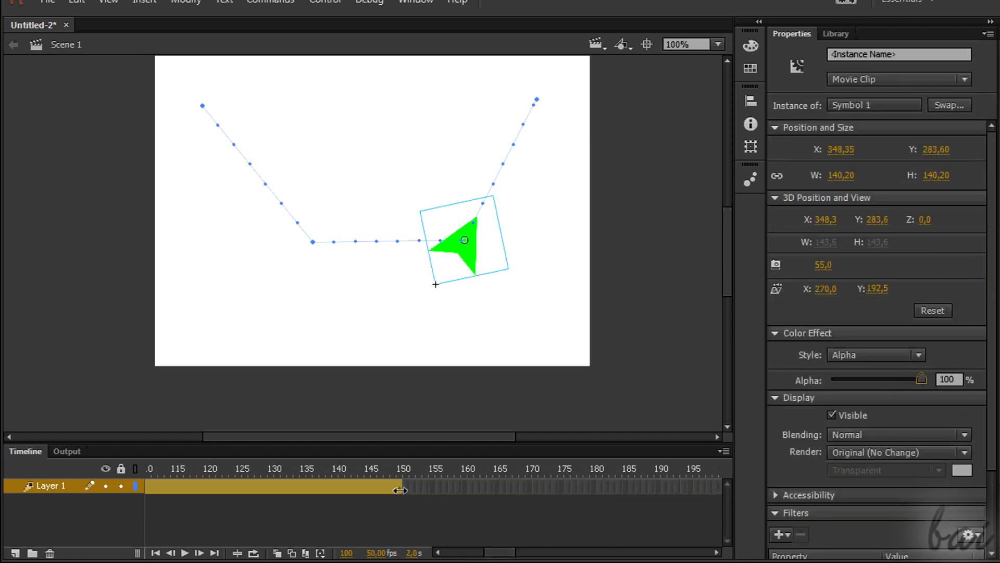
click(308, 468)
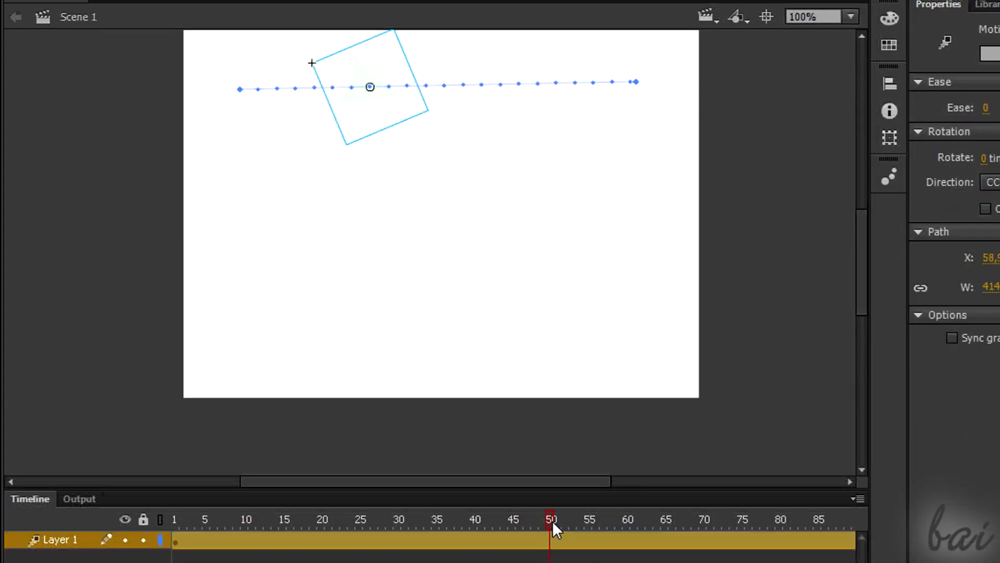
mouse_move(386, 102)
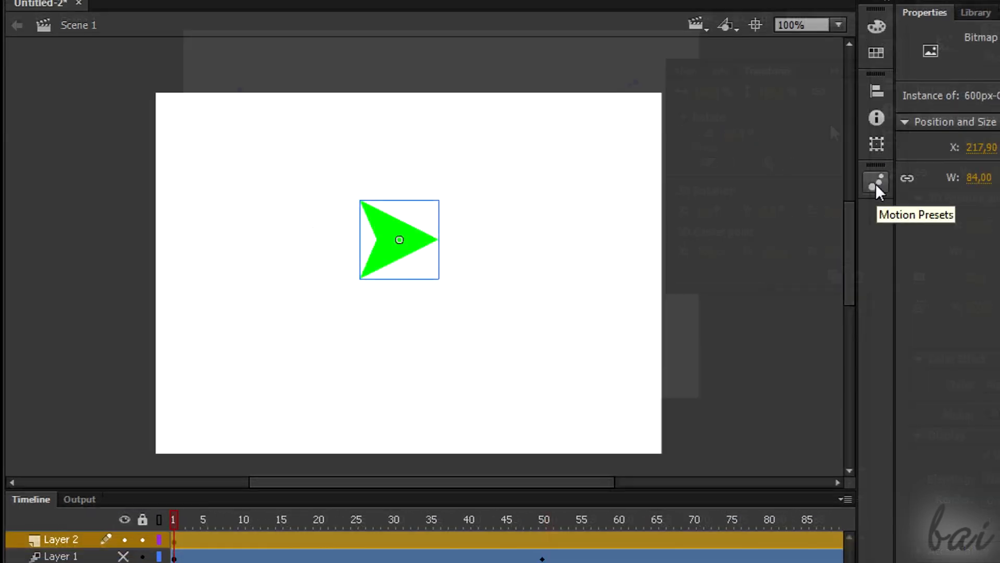
Step: Apply the fly-out-right motion preset to Layer 2's arrow
click(486, 21)
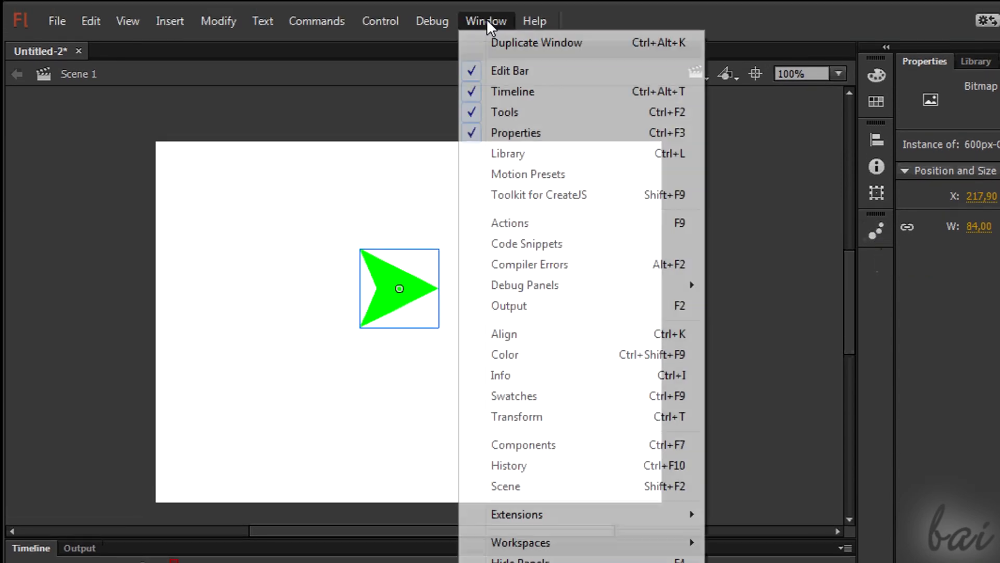
mouse_move(528, 174)
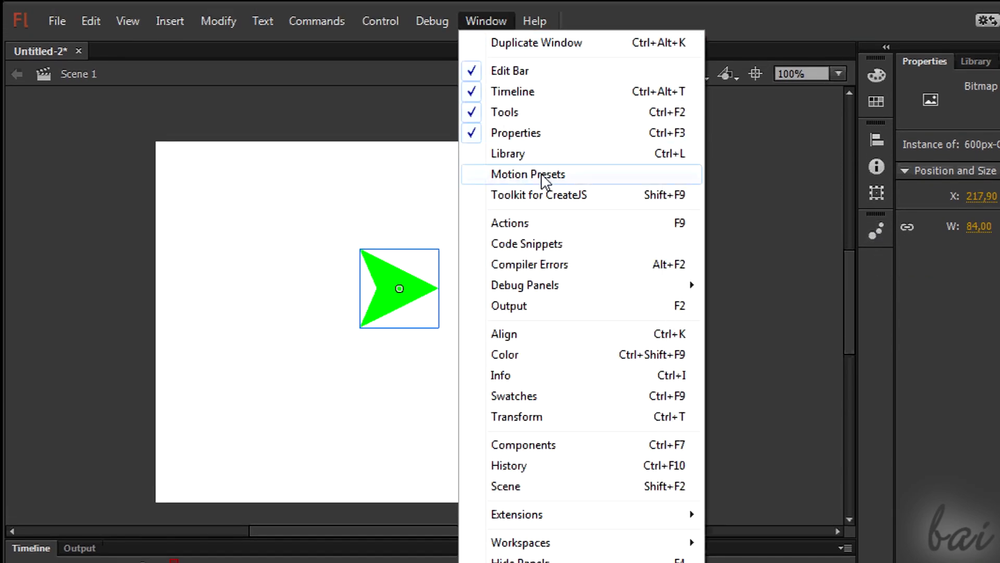
click(528, 174)
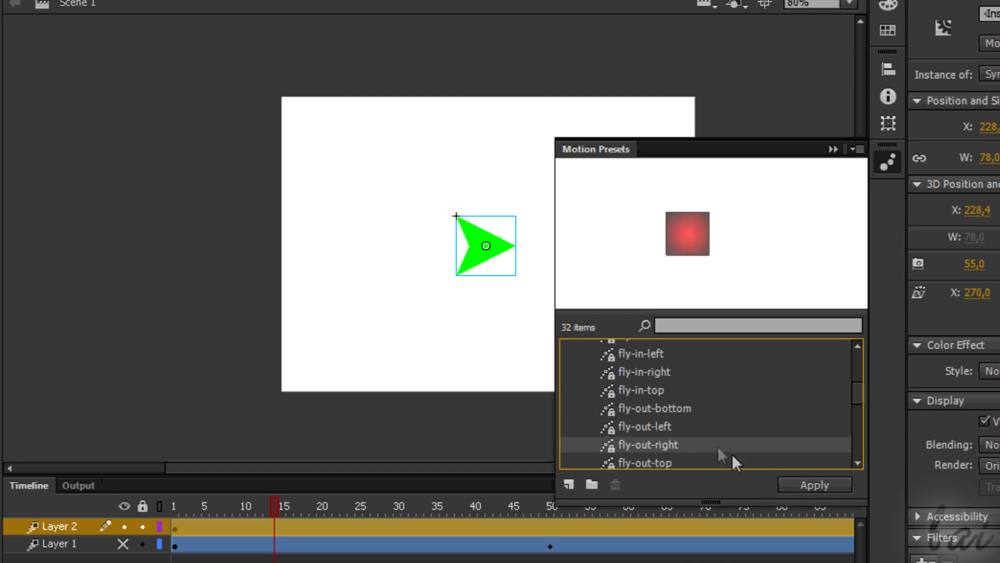
click(813, 484)
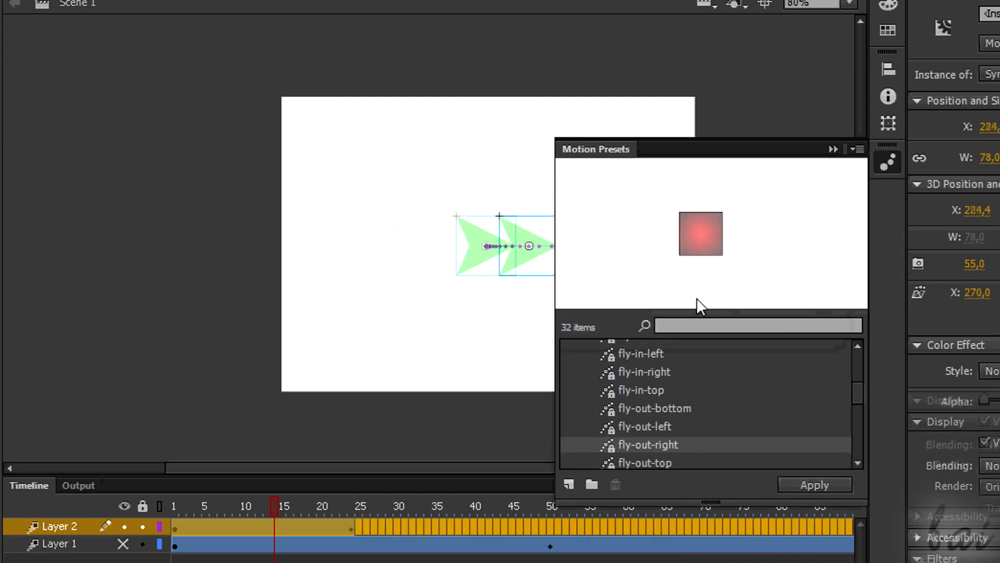
click(813, 484)
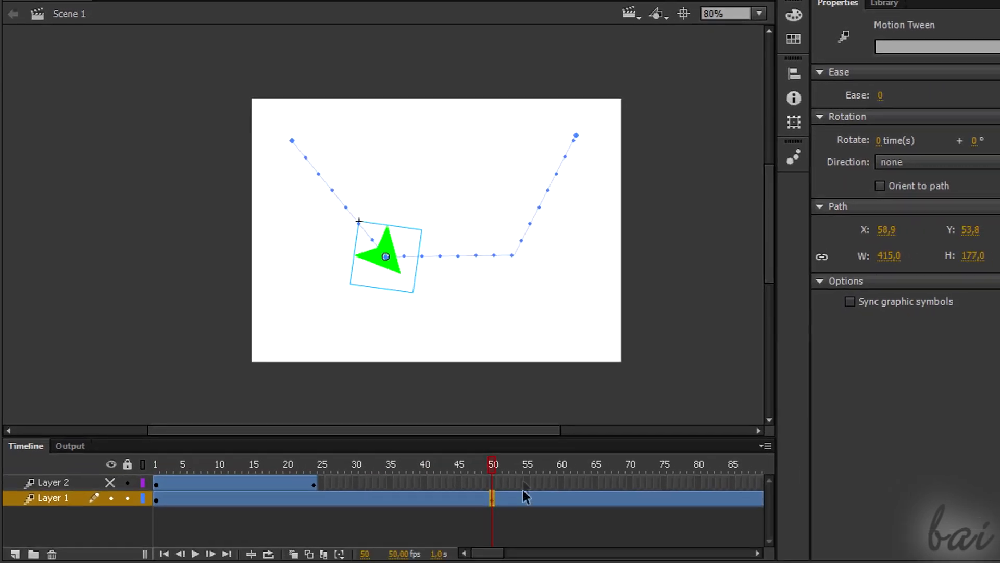
Step: Clear all keyframe properties on Layer 1's tween, then bring up frame 36's options
right_click(523, 497)
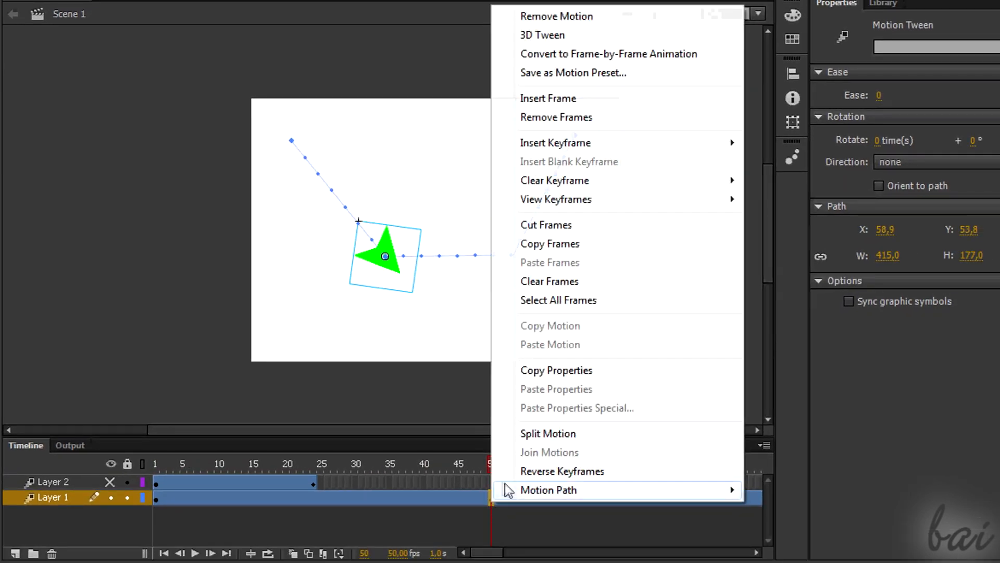
mouse_move(554, 142)
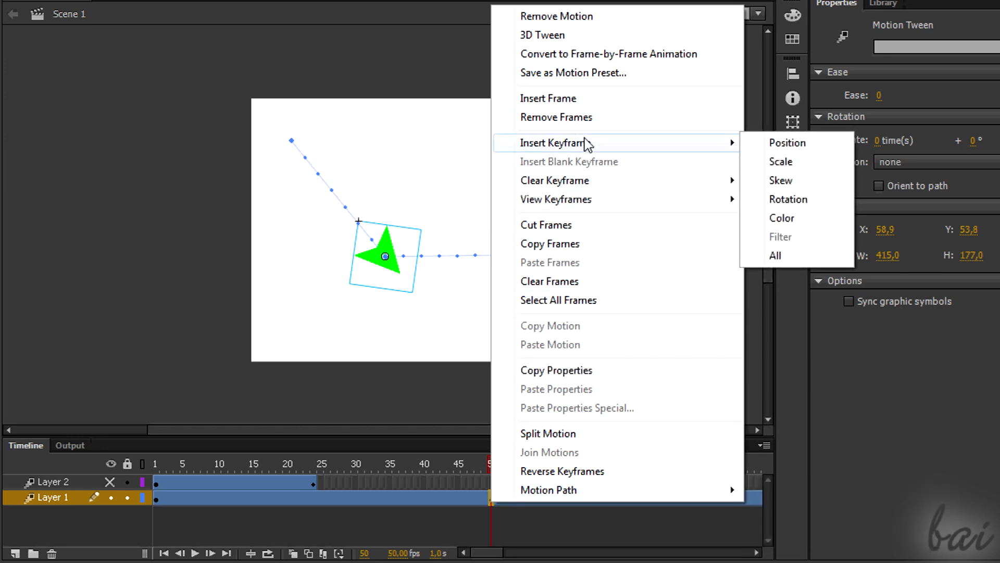
mouse_move(554, 180)
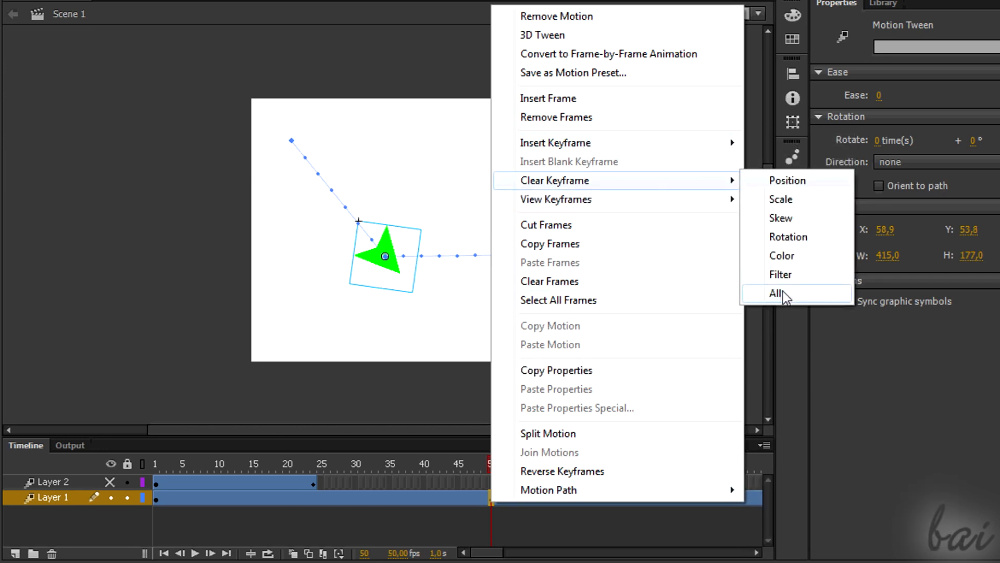
click(777, 293)
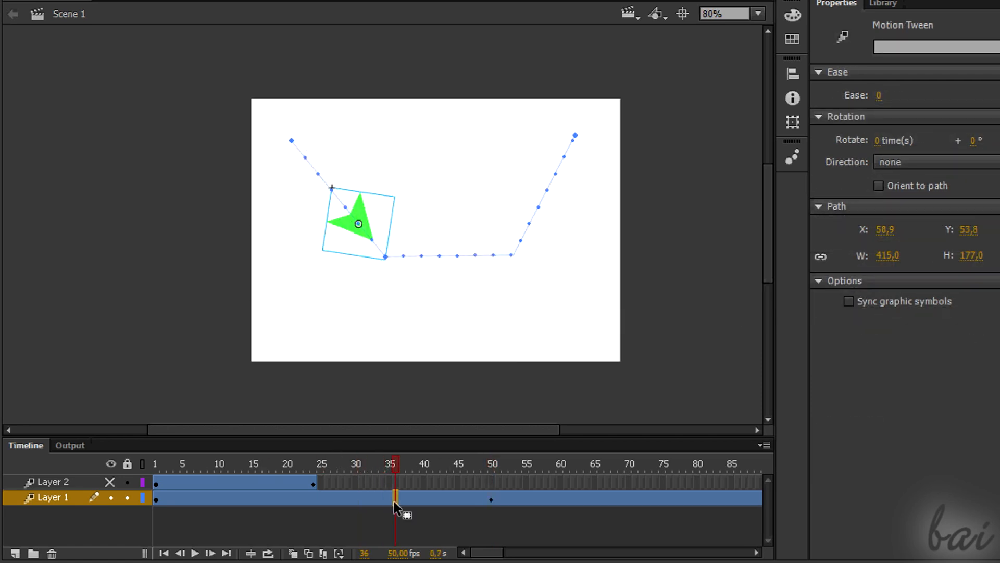
right_click(395, 497)
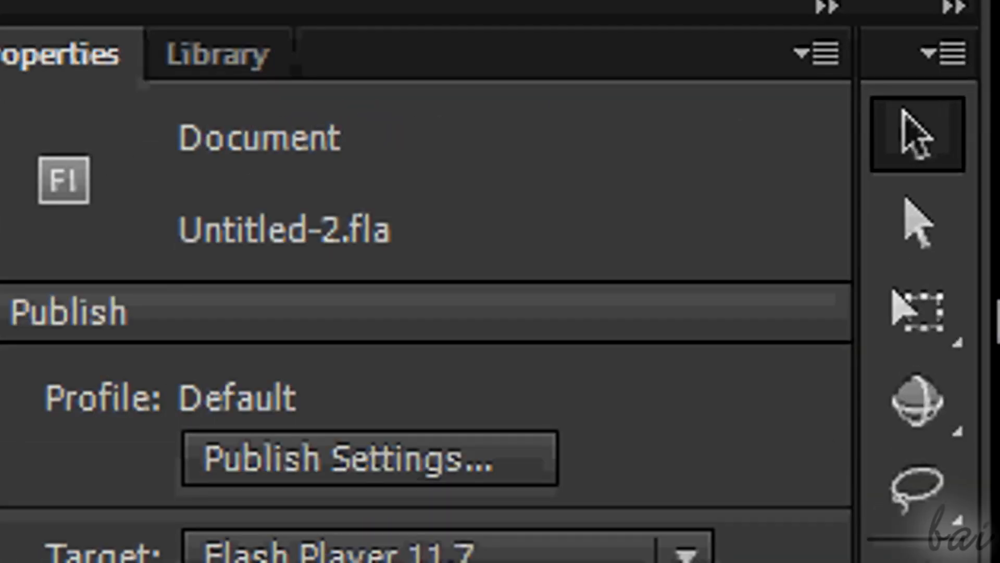
Step: Drag the motion path lower and move its corner points to form a wide U
click(917, 225)
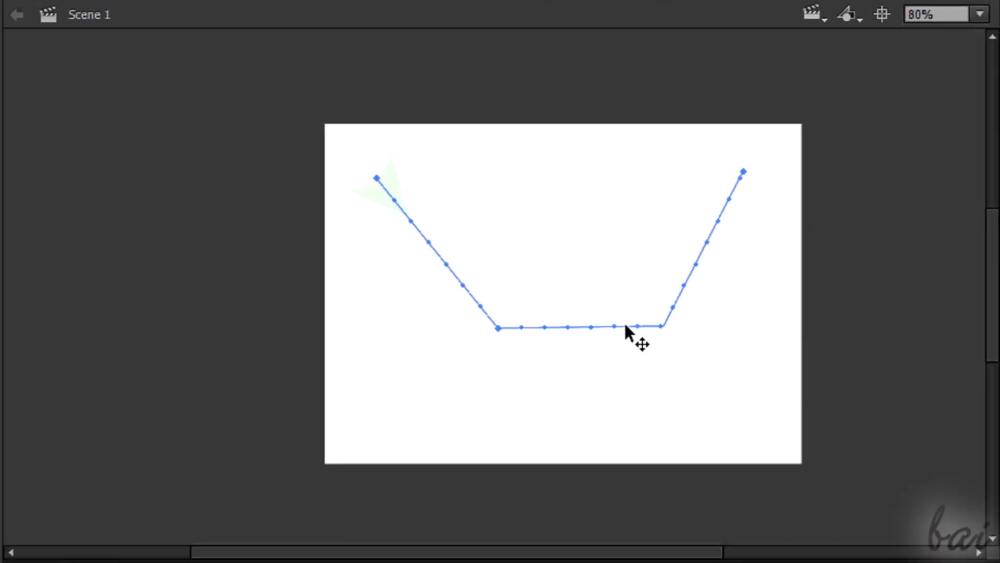
drag(628, 332, 613, 421)
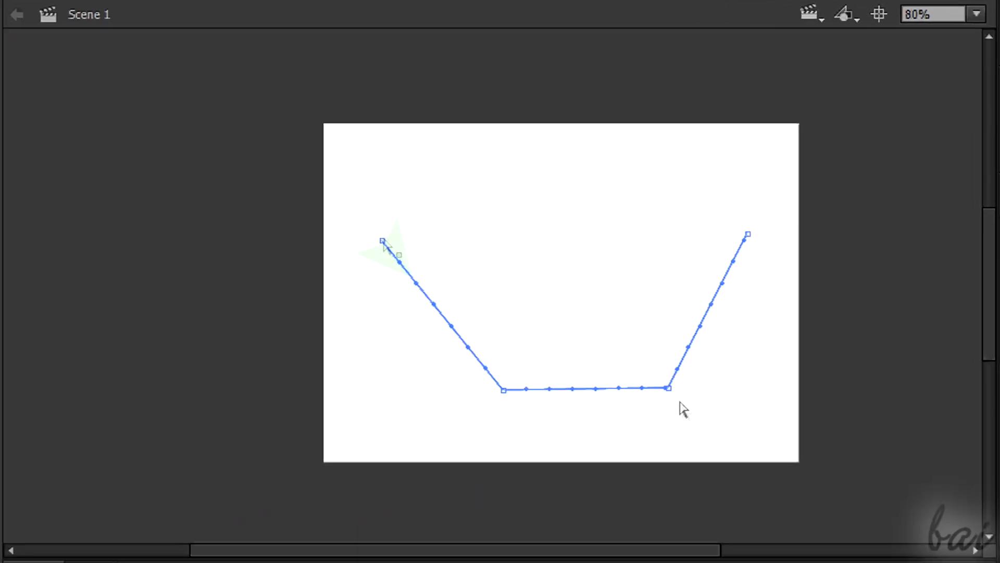
drag(383, 242, 373, 164)
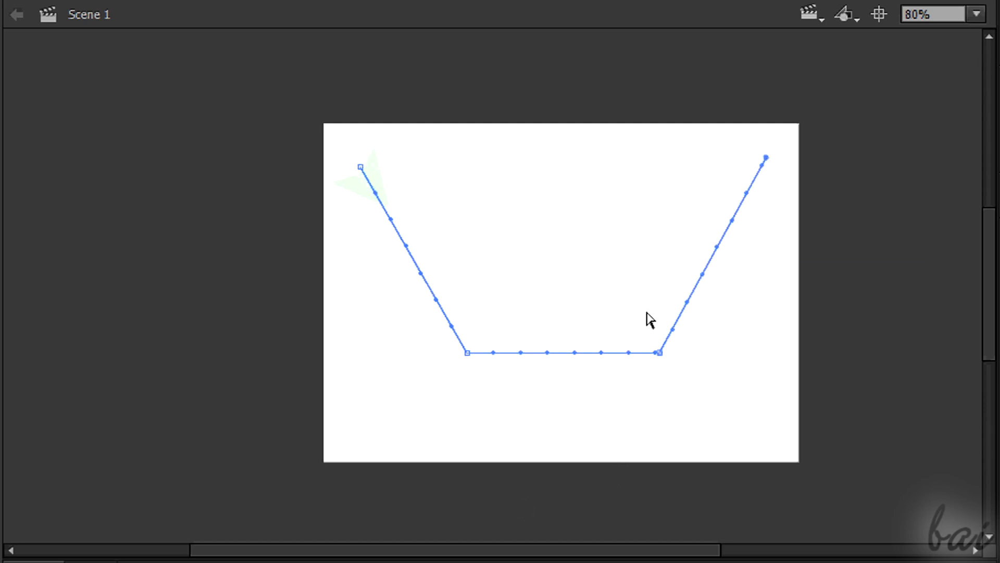
click(649, 319)
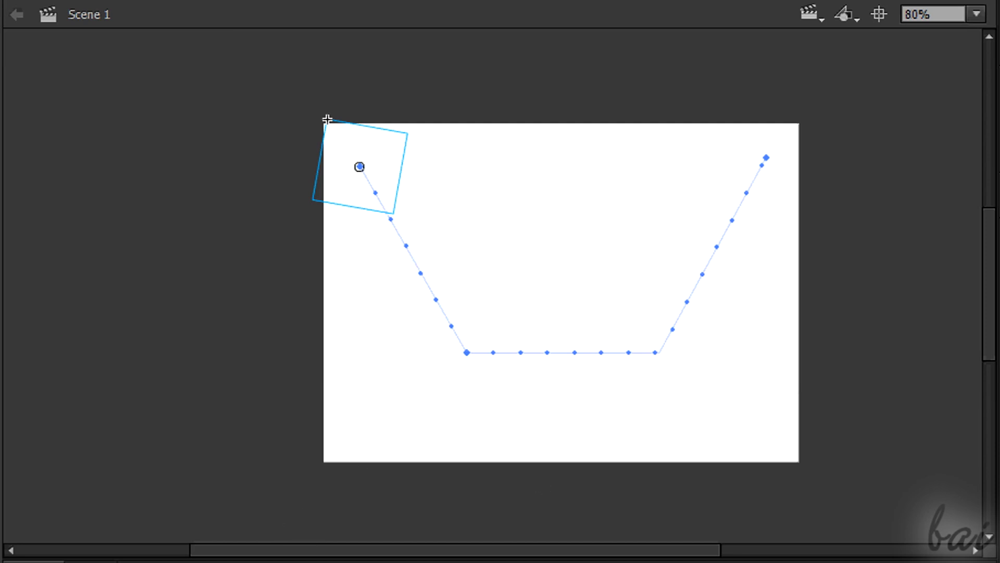
mouse_move(711, 335)
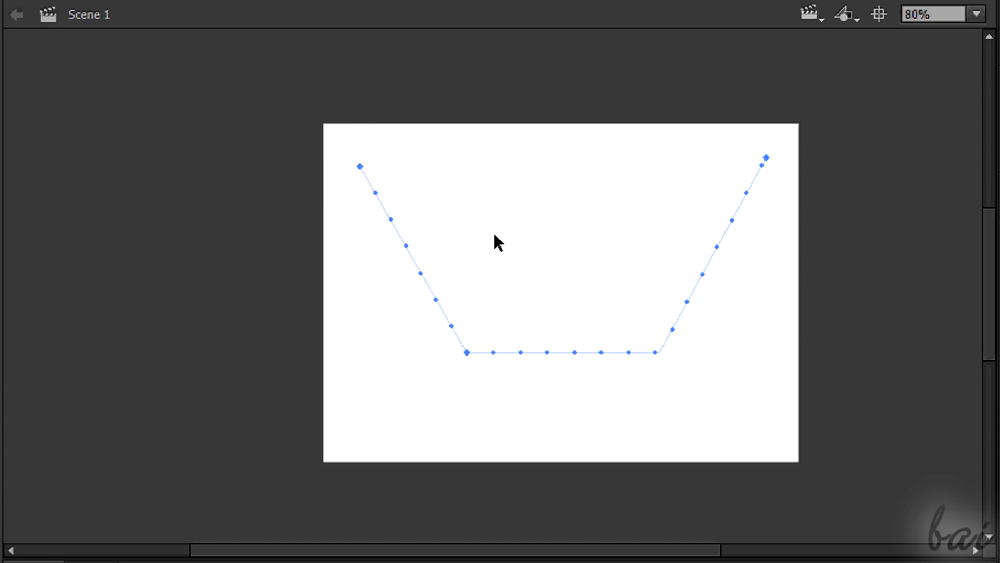
mouse_move(442, 335)
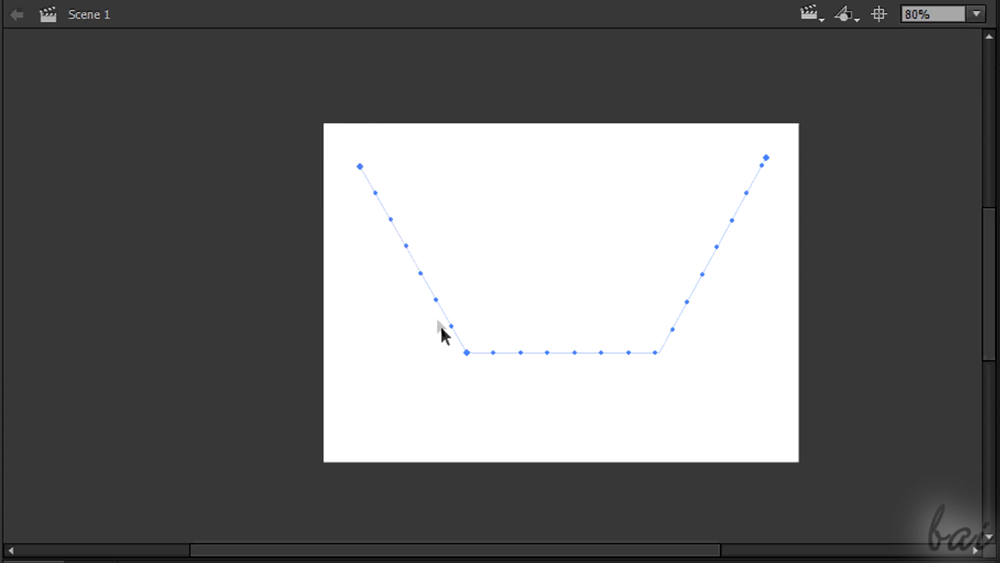
mouse_move(660, 357)
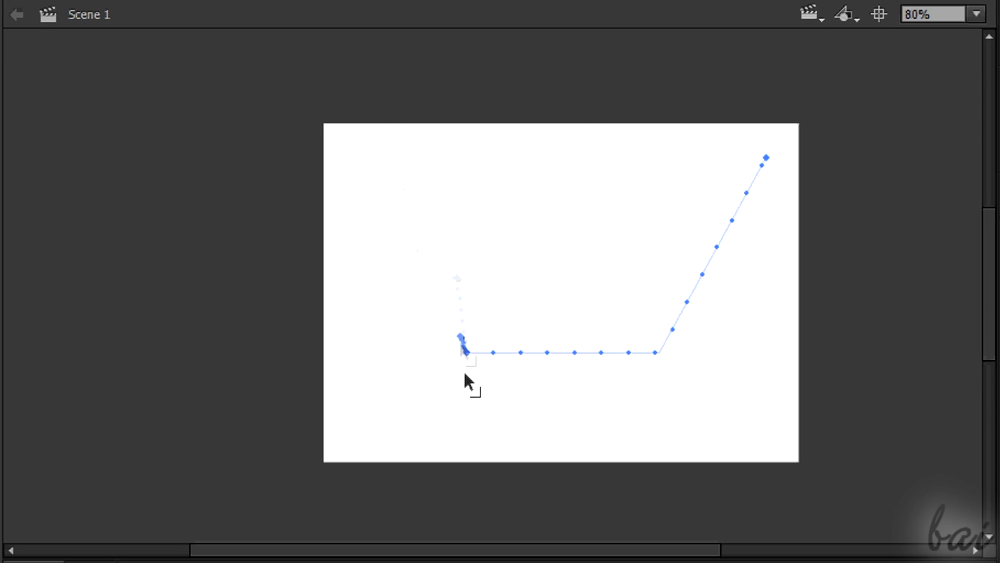
Step: Drag the path's left arm, start point and right side to round the V into a U
drag(463, 350, 379, 236)
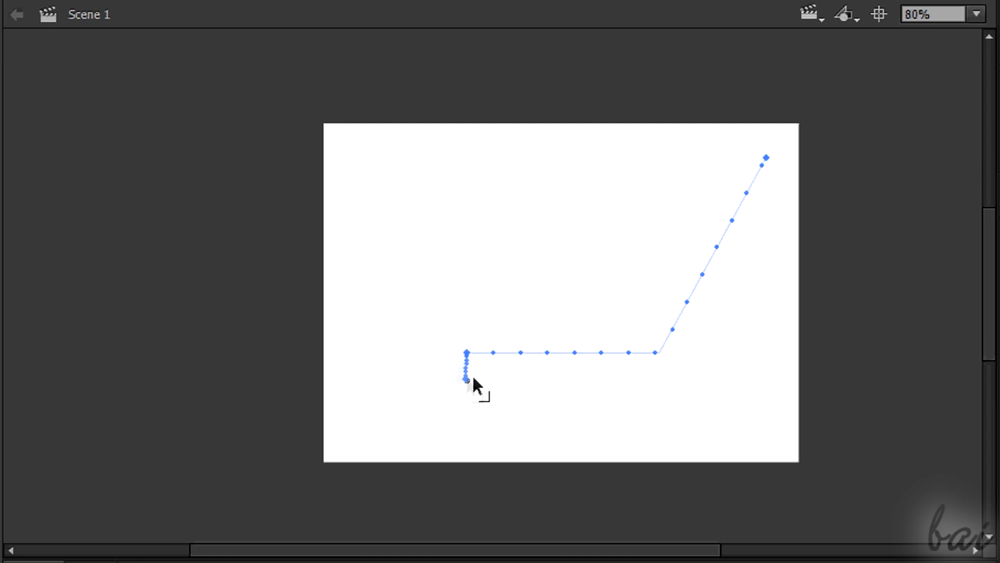
drag(466, 379, 347, 161)
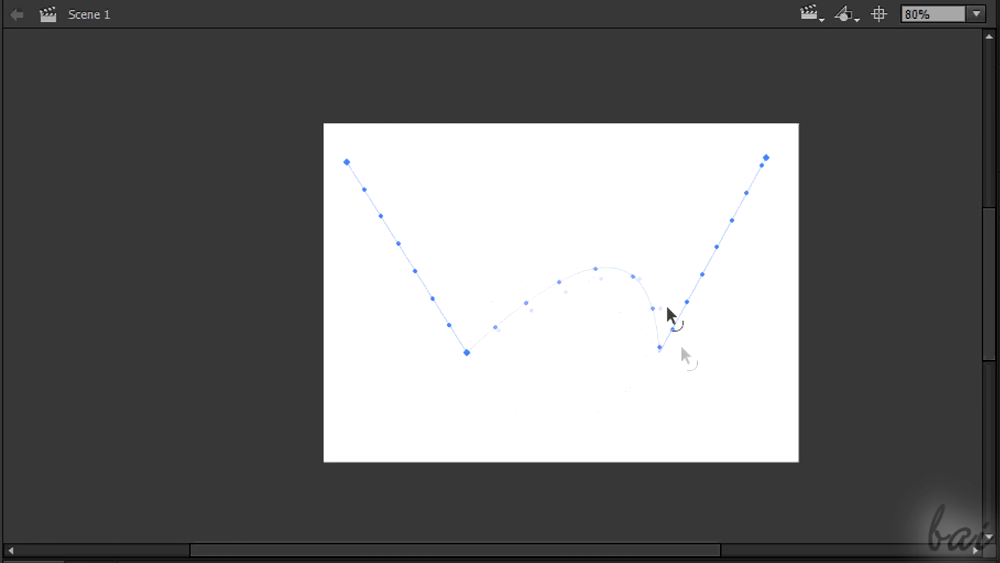
drag(663, 346, 565, 395)
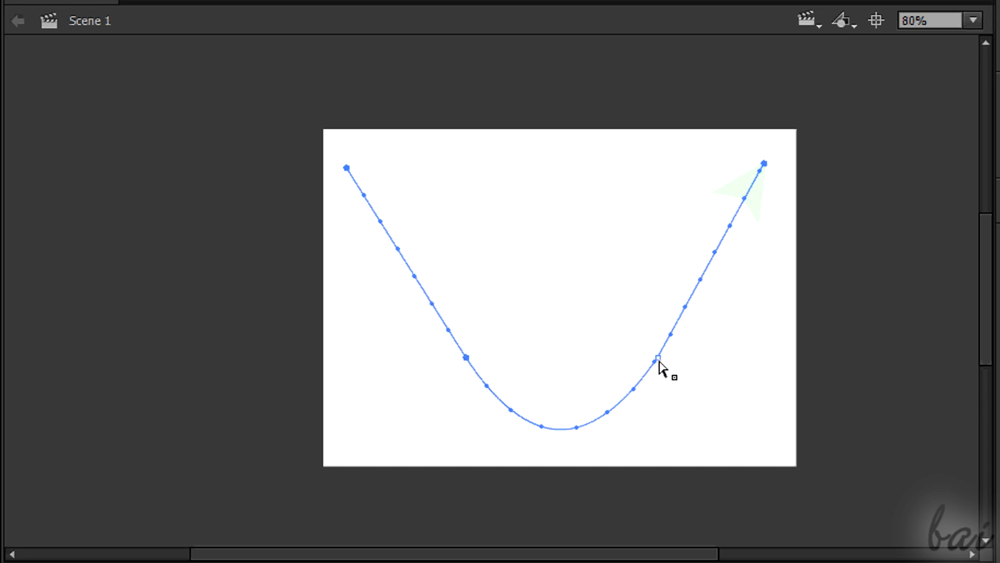
mouse_move(734, 258)
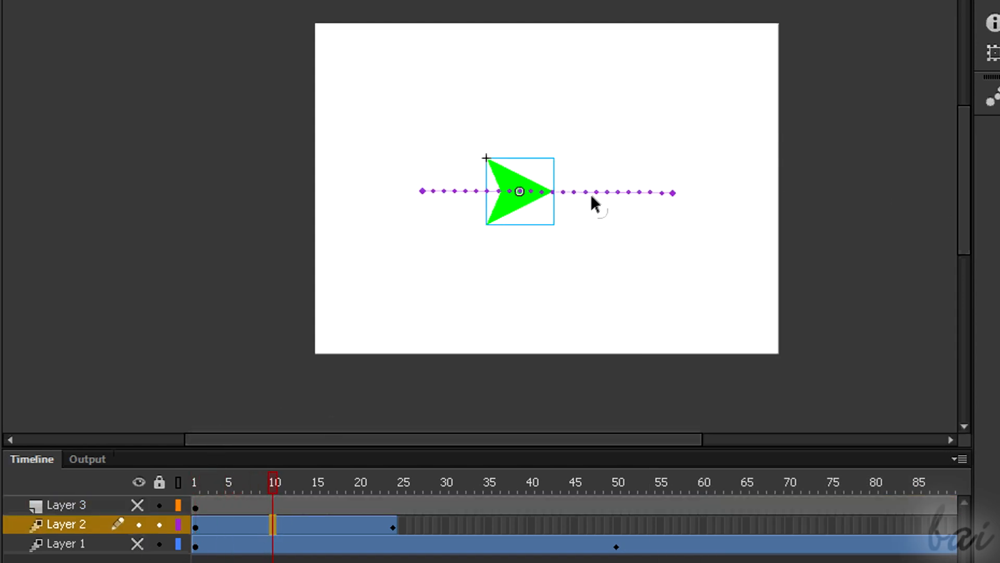
Step: Bend Layer 2's purple motion path into an S-curve and check frames 1 and 15
right_click(594, 201)
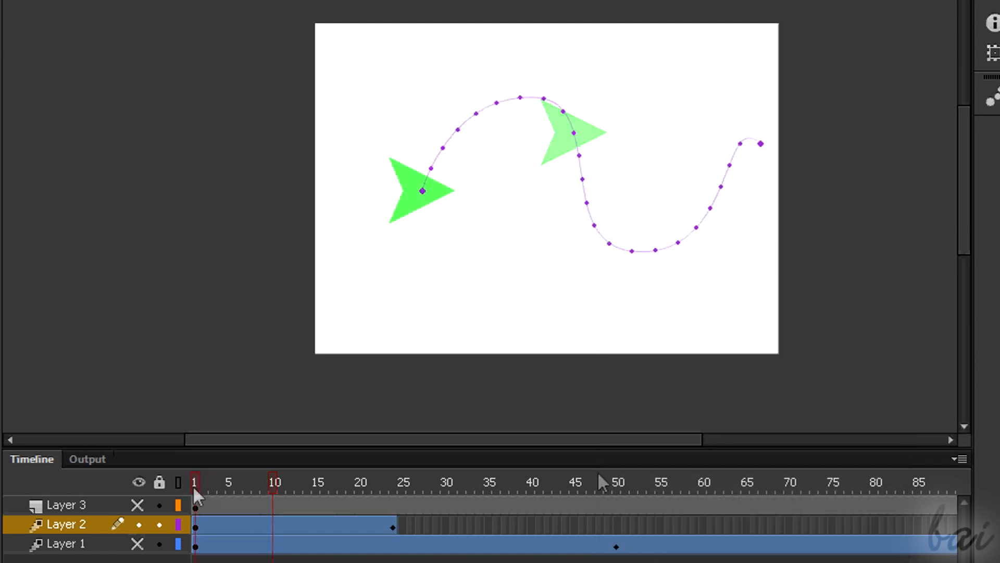
click(321, 481)
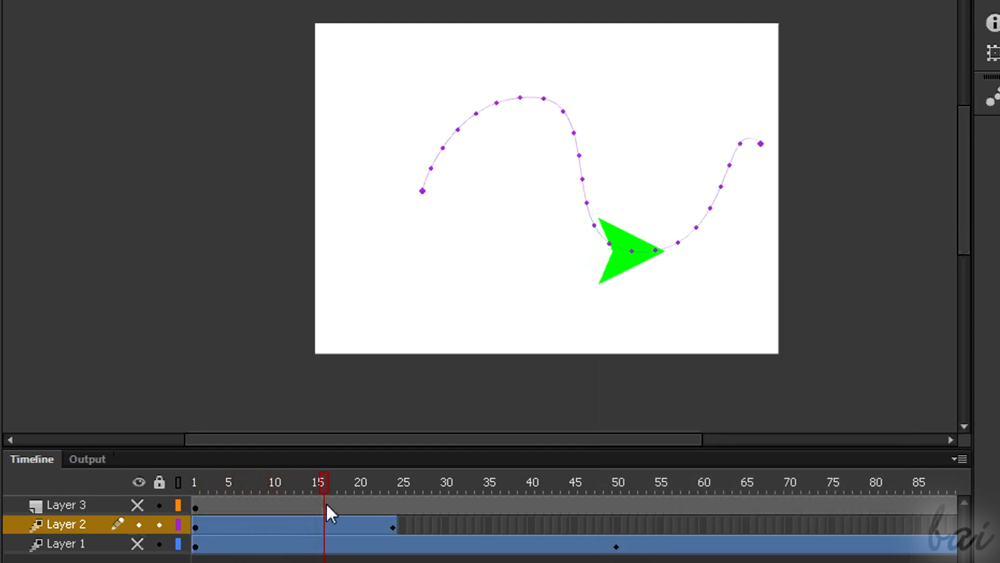
click(393, 482)
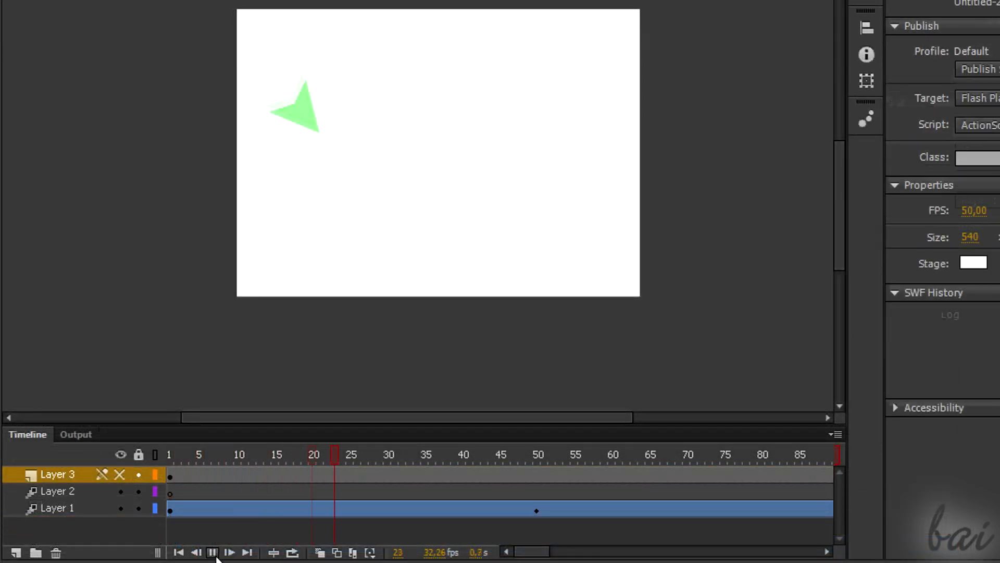
Step: Play the animation through to about frame 148, then stop it
click(212, 552)
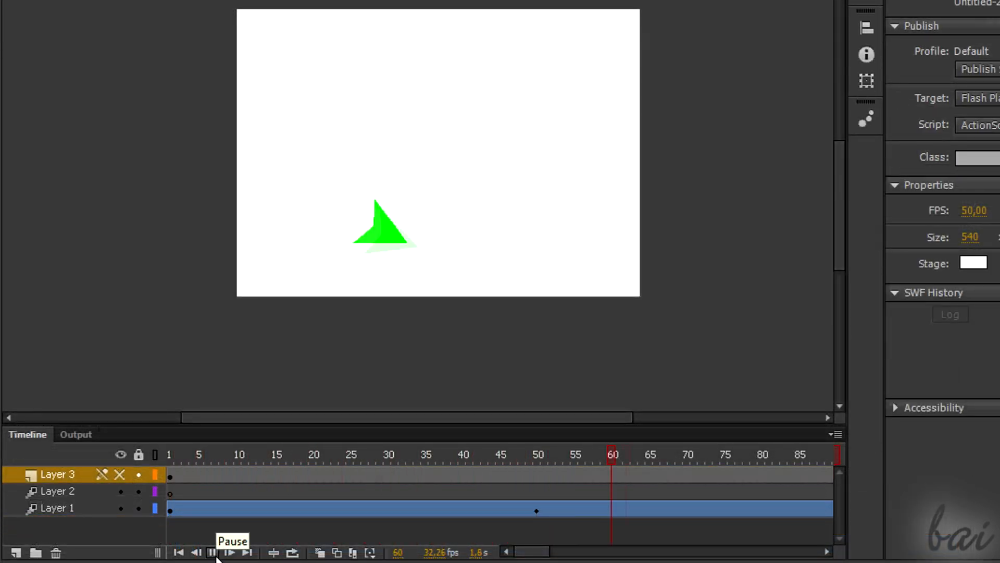
click(228, 552)
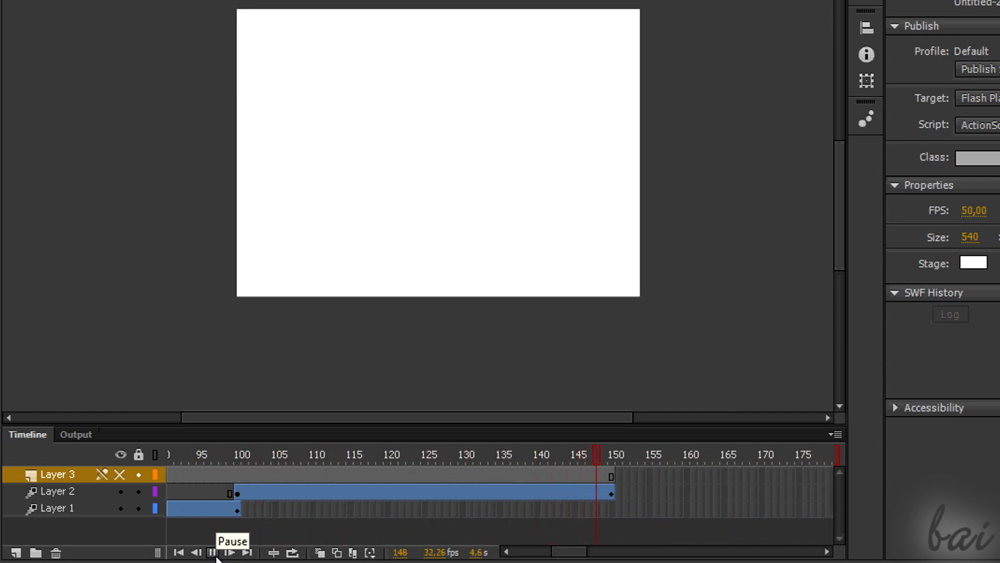
click(210, 552)
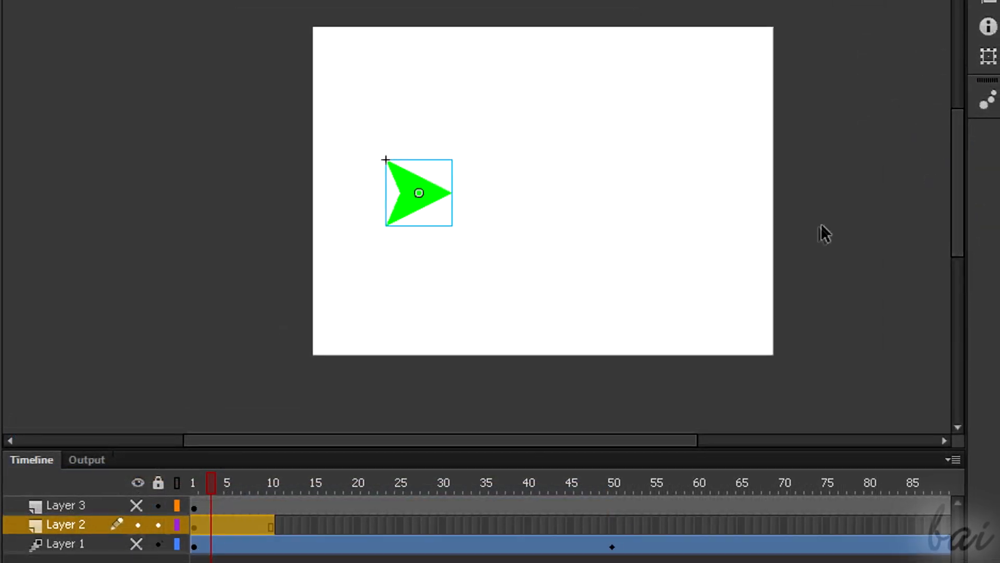
Step: Preview fly-out-right, fly-out-left and fly-in-right presets, then apply fly-out-right to the green arrow
click(986, 104)
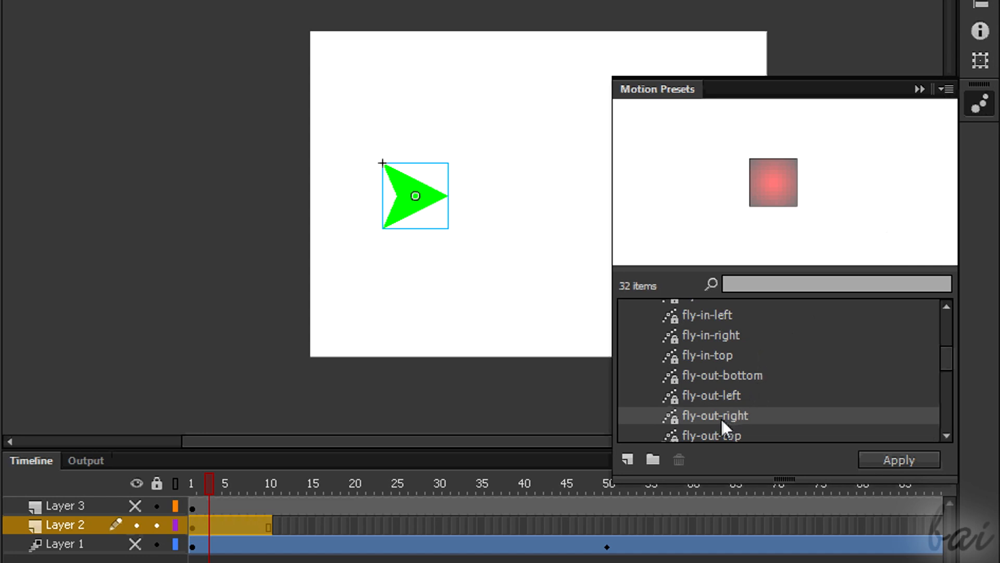
click(714, 415)
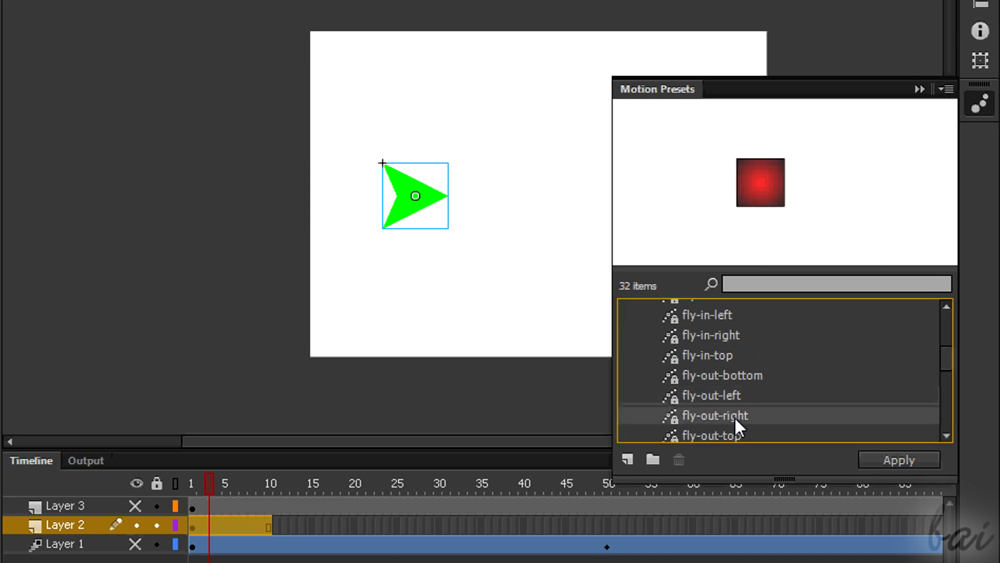
click(708, 394)
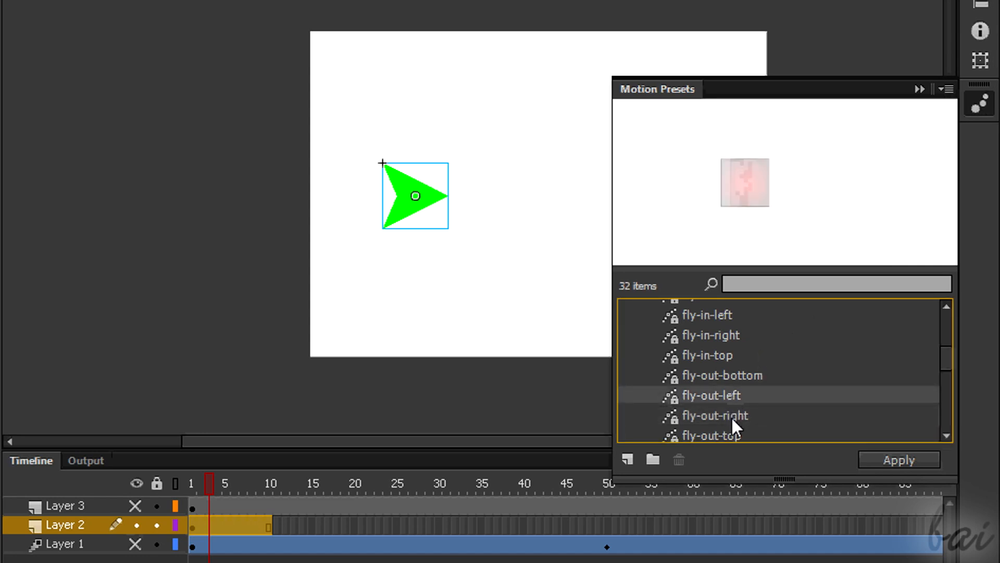
click(707, 314)
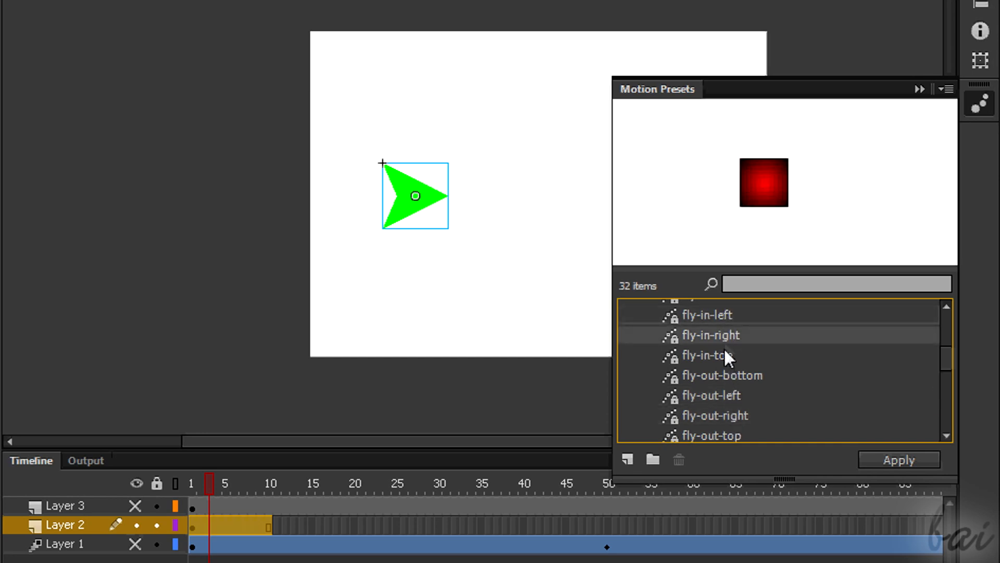
click(714, 415)
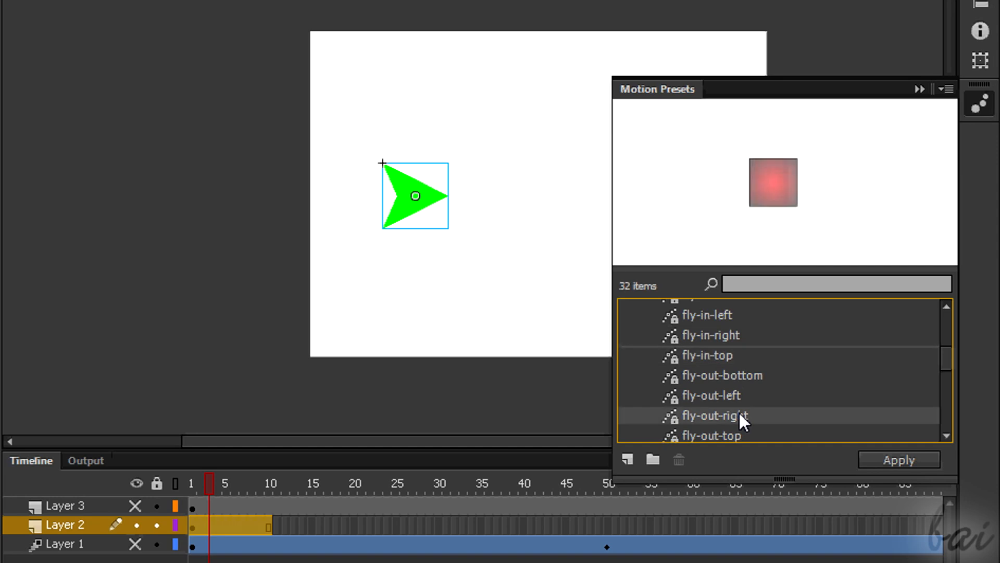
click(898, 460)
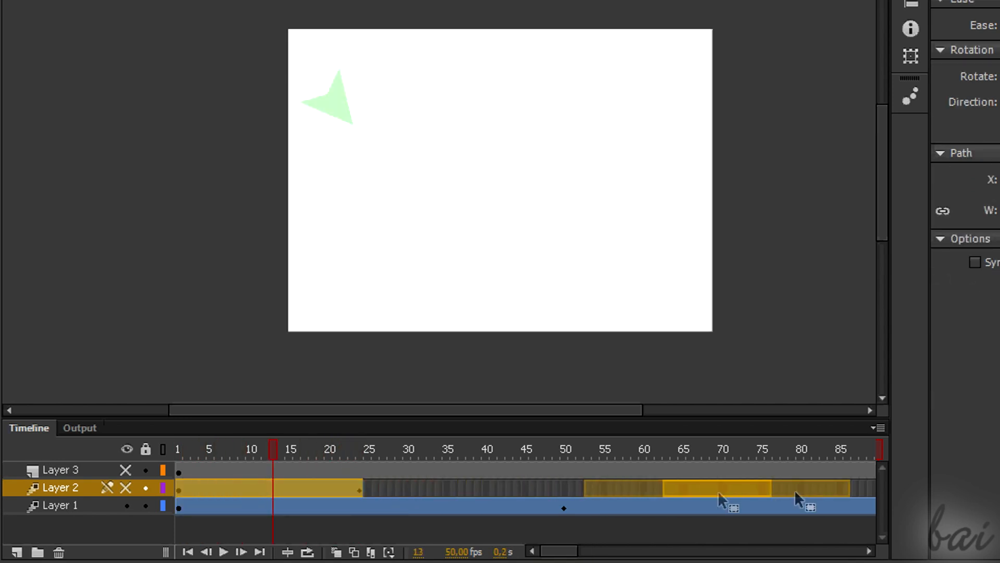
Step: Shift Layer 2's arrow tween to start at frame 100, checking Layer 1 at frame 100
scroll(right, 3)
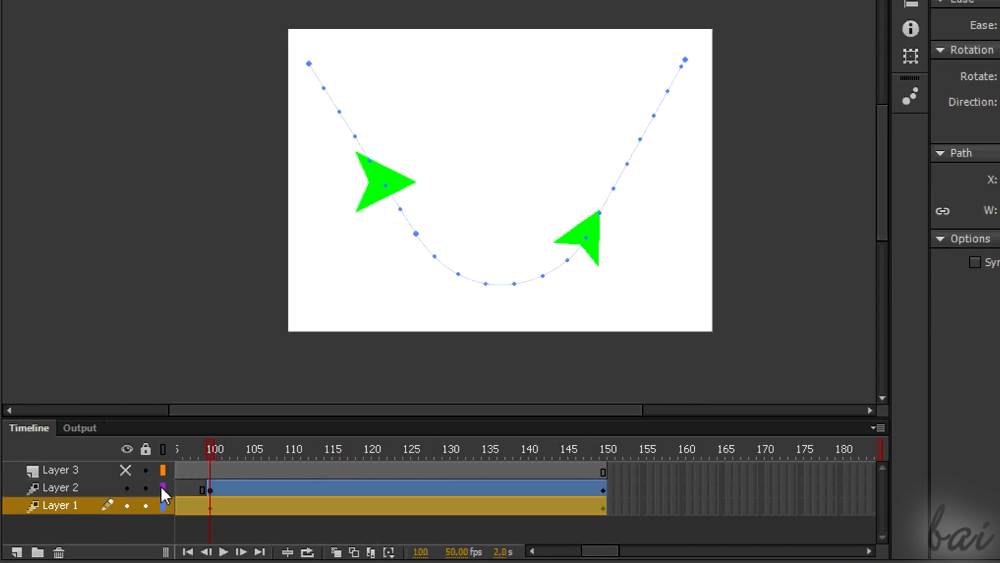
click(59, 486)
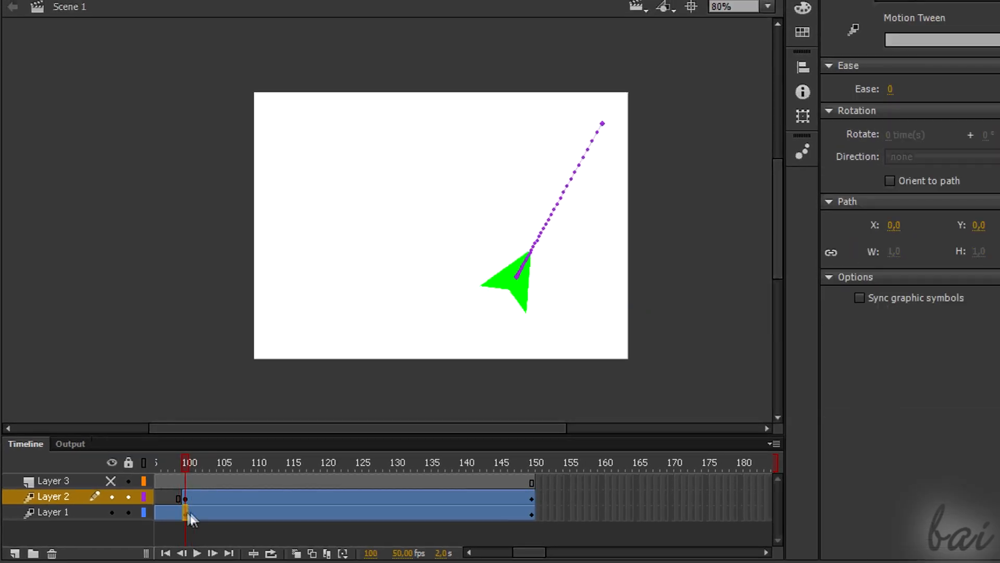
right_click(185, 512)
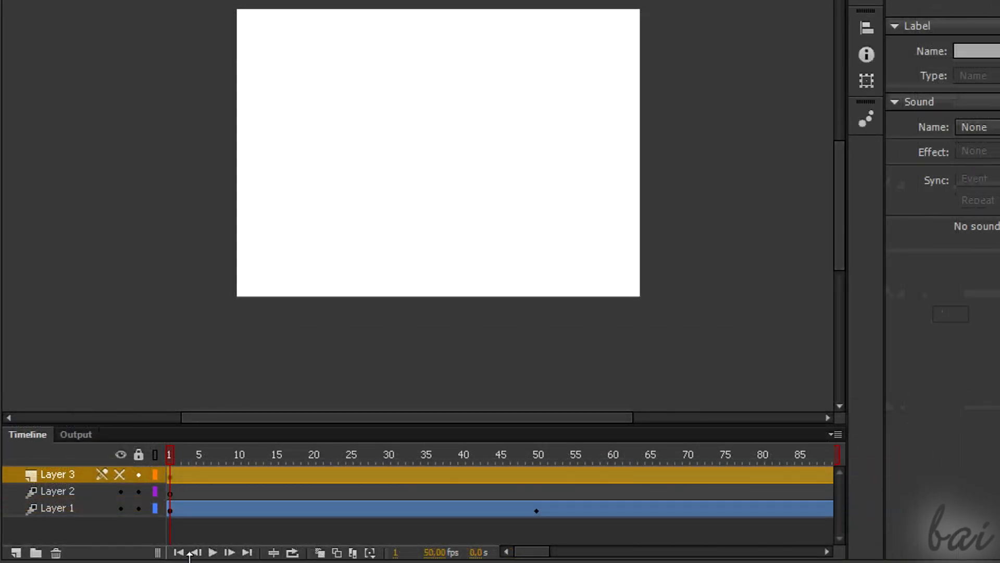
Step: Play the full animation from frame 1 and stop at frame 150
click(213, 552)
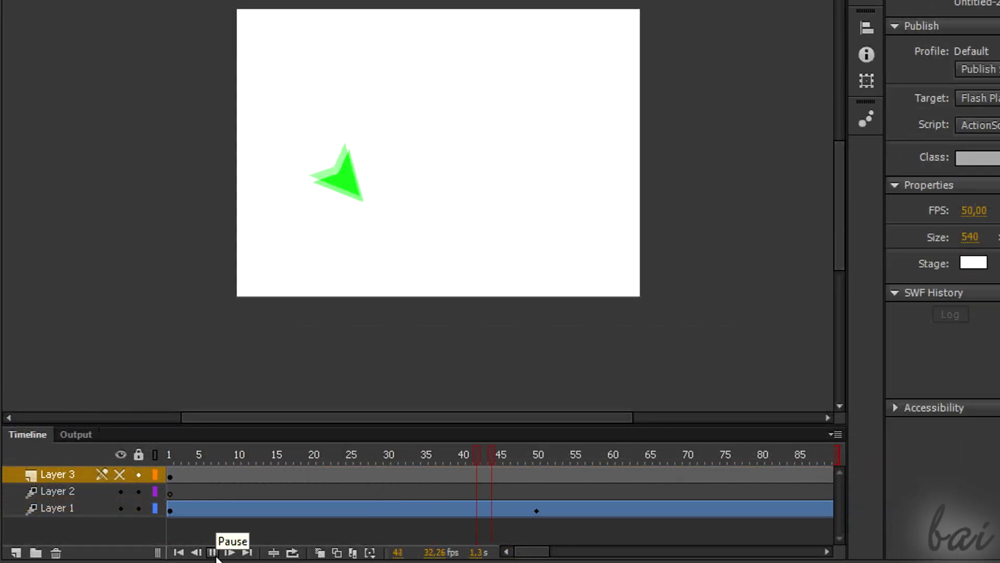
click(230, 552)
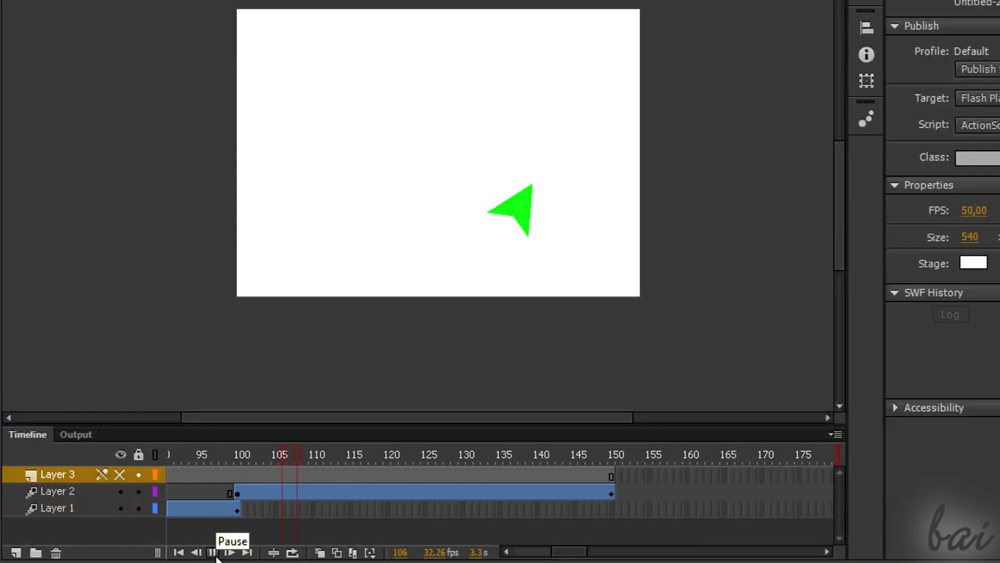
click(210, 553)
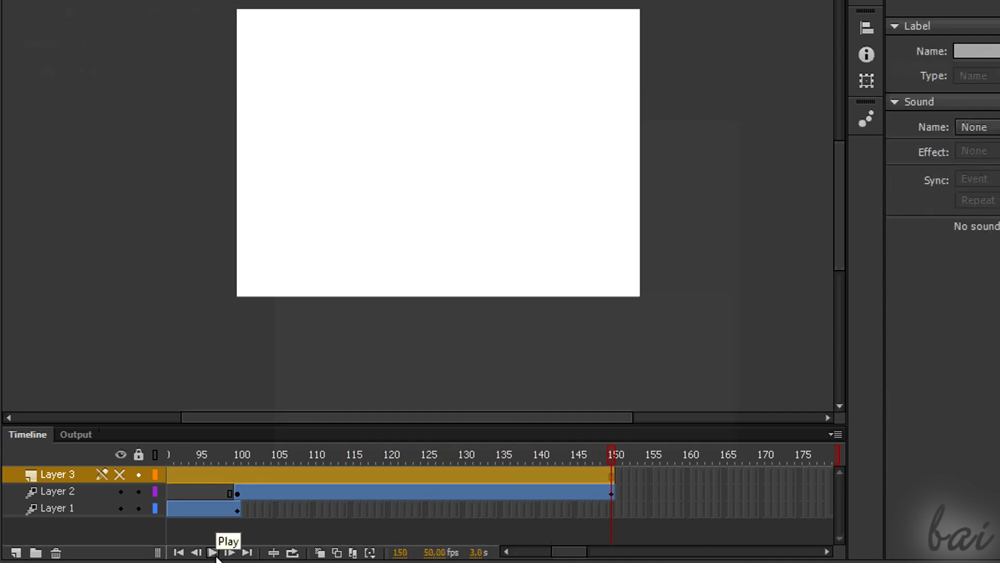
click(63, 24)
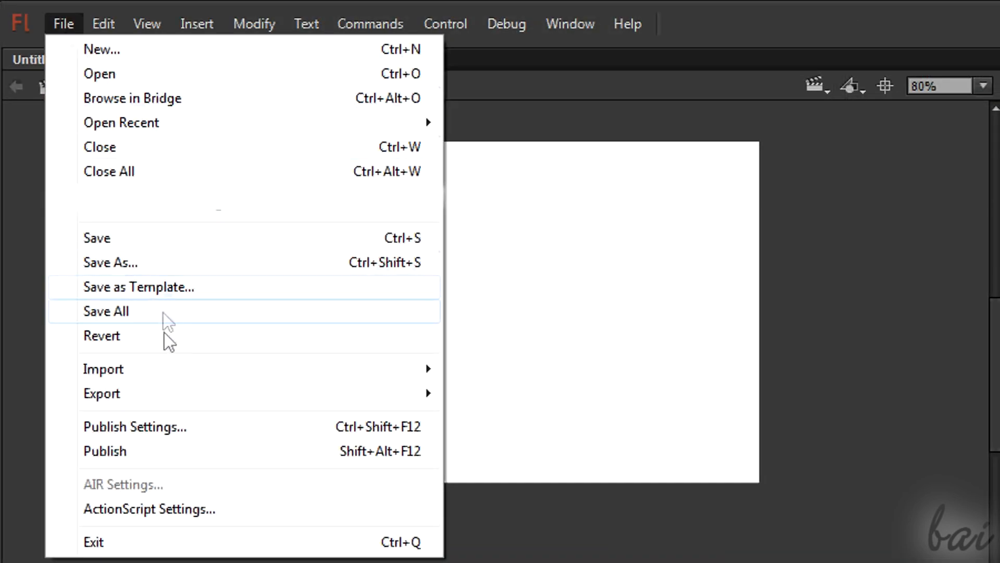
mouse_move(102, 392)
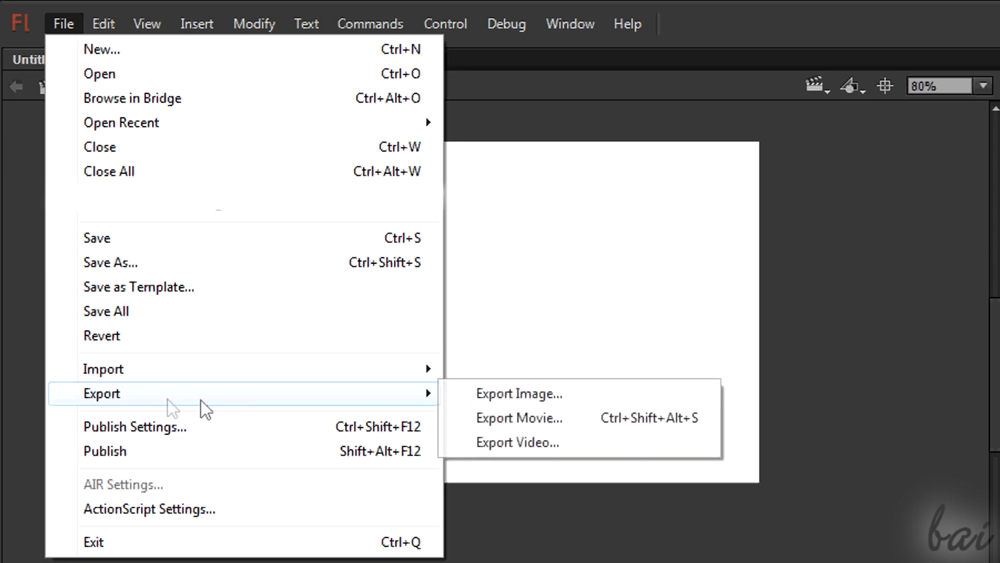
Step: Export the animation as a .mov video converted through Adobe Media Encoder
click(517, 443)
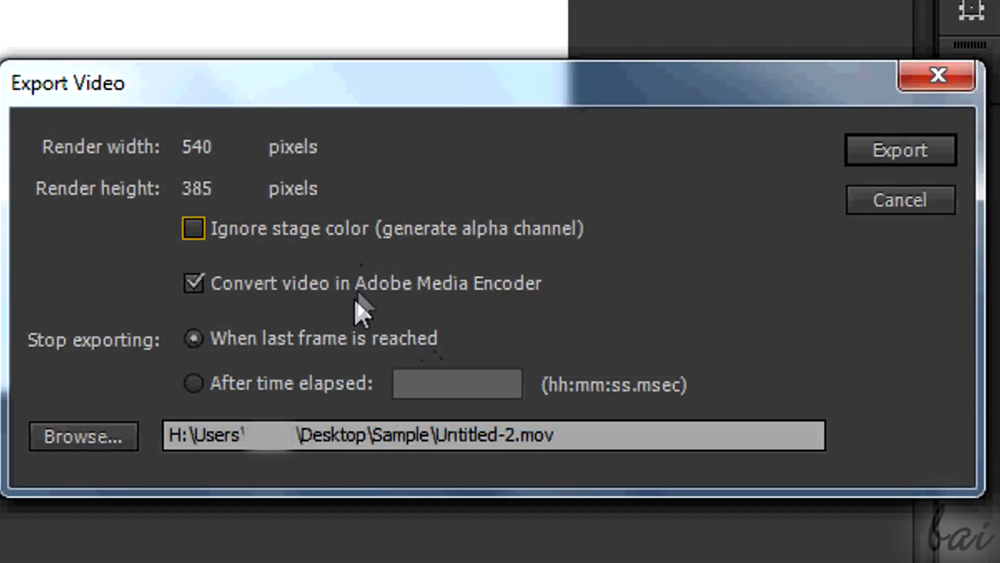
click(495, 435)
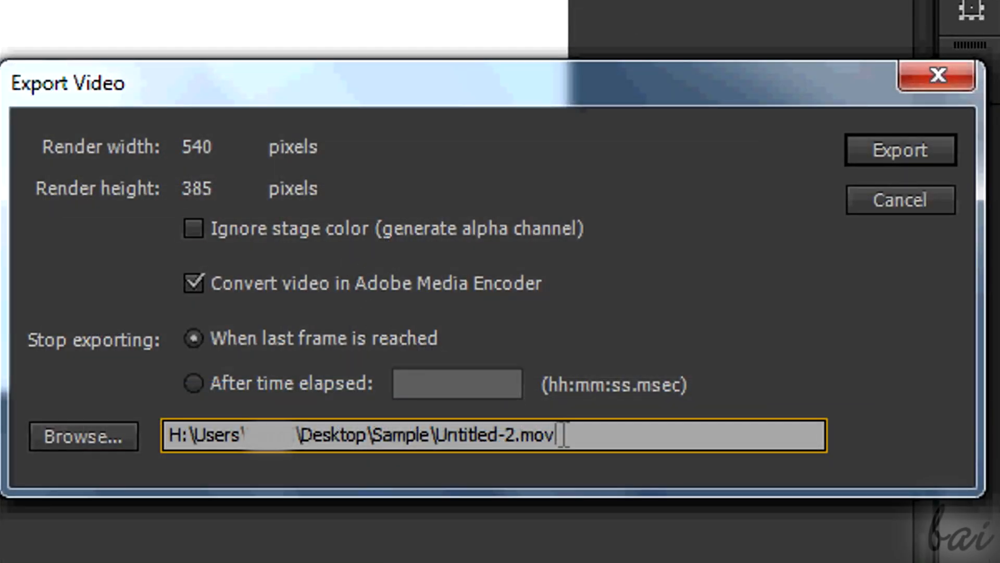
double_click(537, 436)
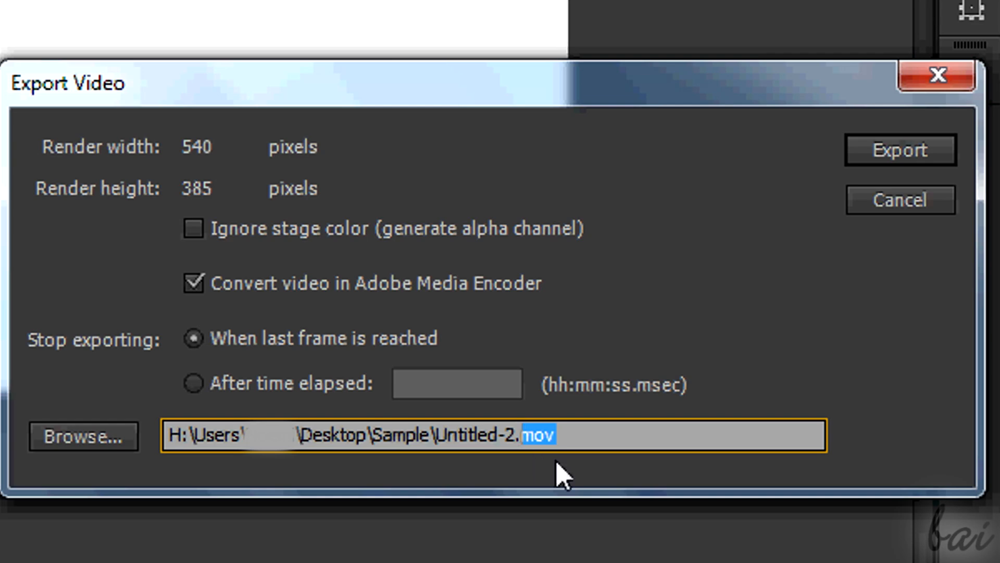
click(900, 150)
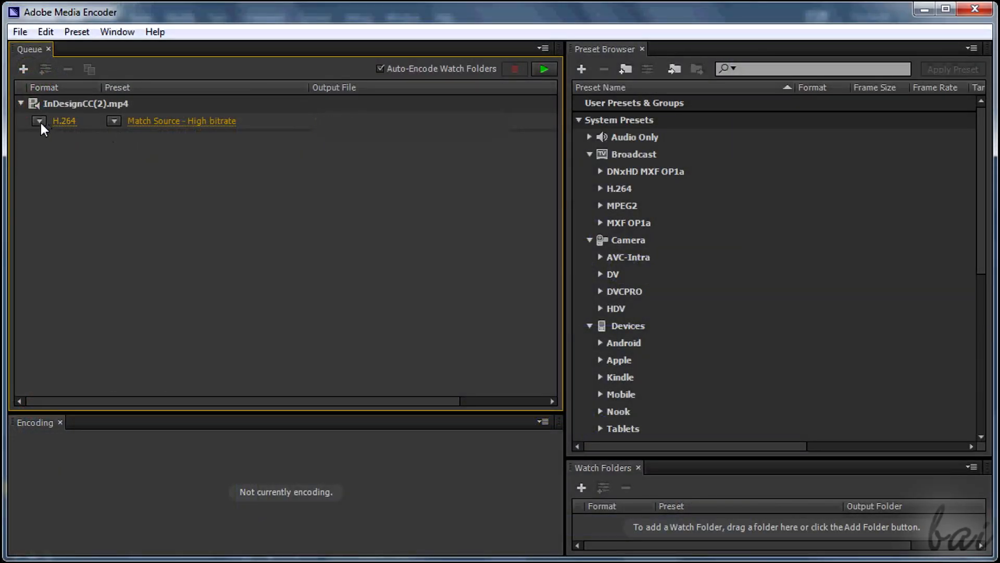
Step: Open the H.264 format dropdown for the queued video
click(38, 120)
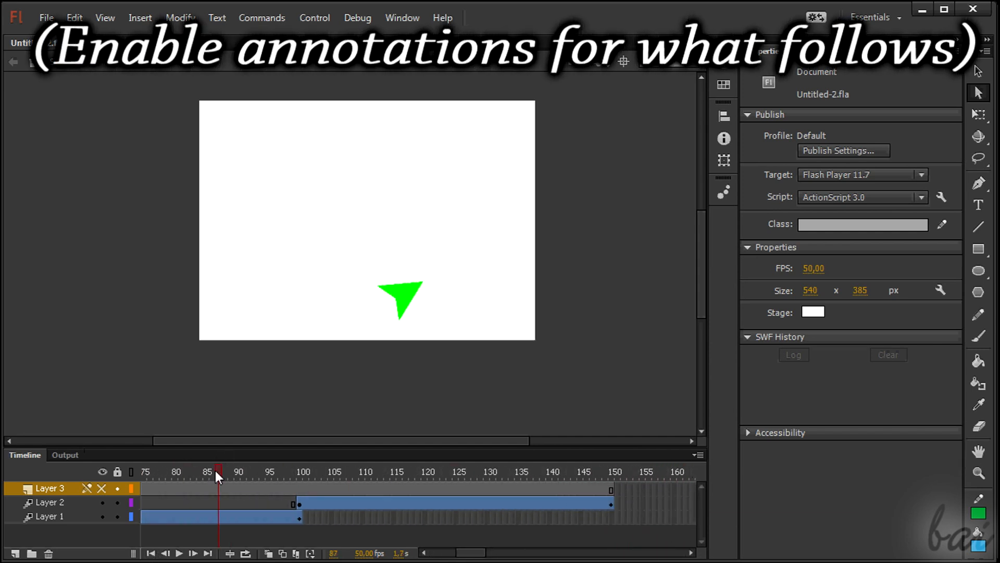
click(606, 471)
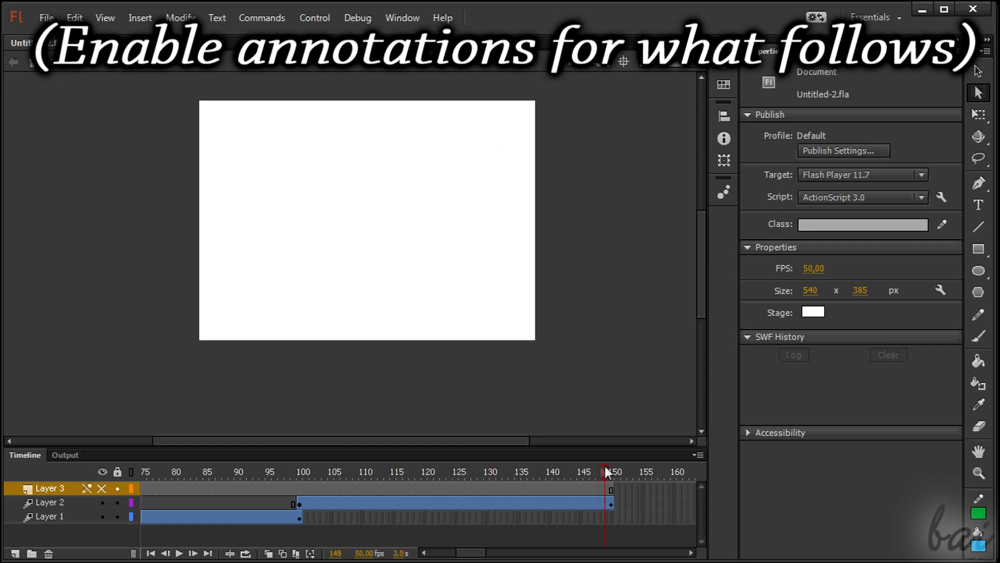